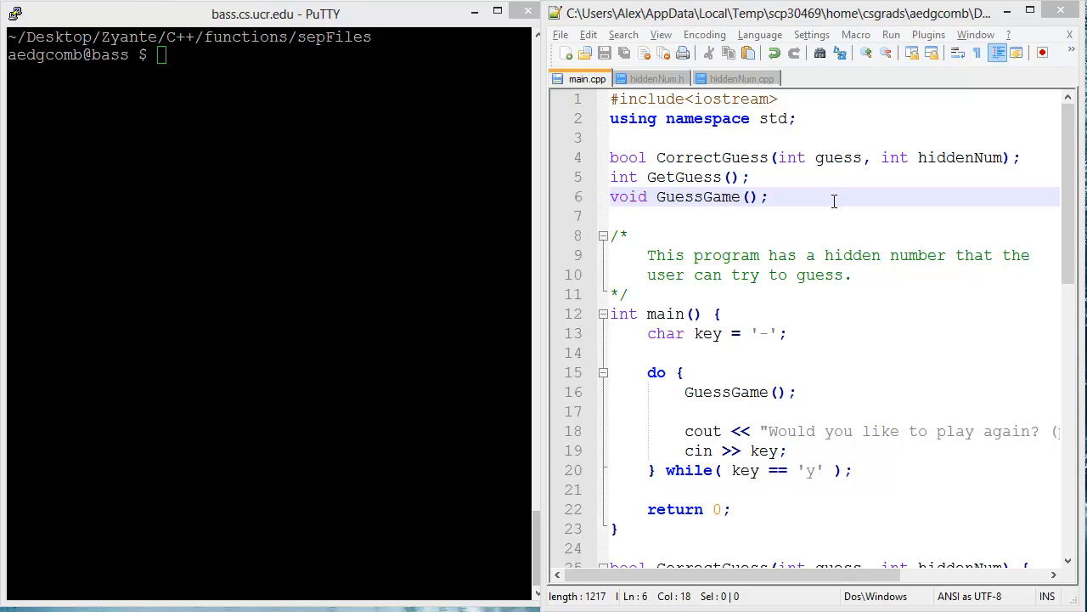
{"action": "mouse_move", "coordinate": [775, 197]}
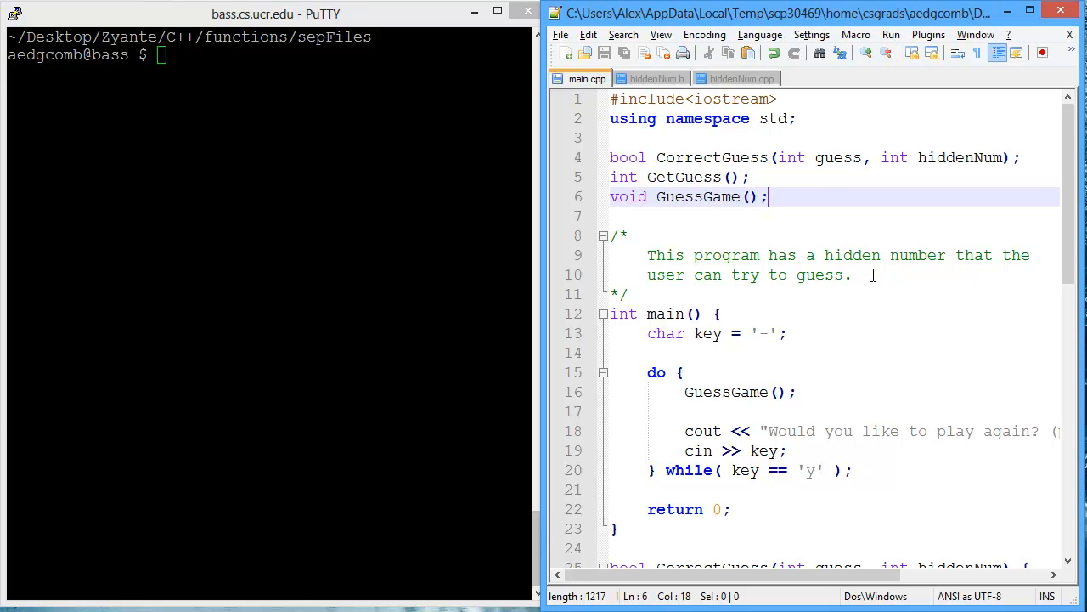
- Compile main.cpp in PuTTY with g++ -Wall
{"action": "type", "text": "g"}
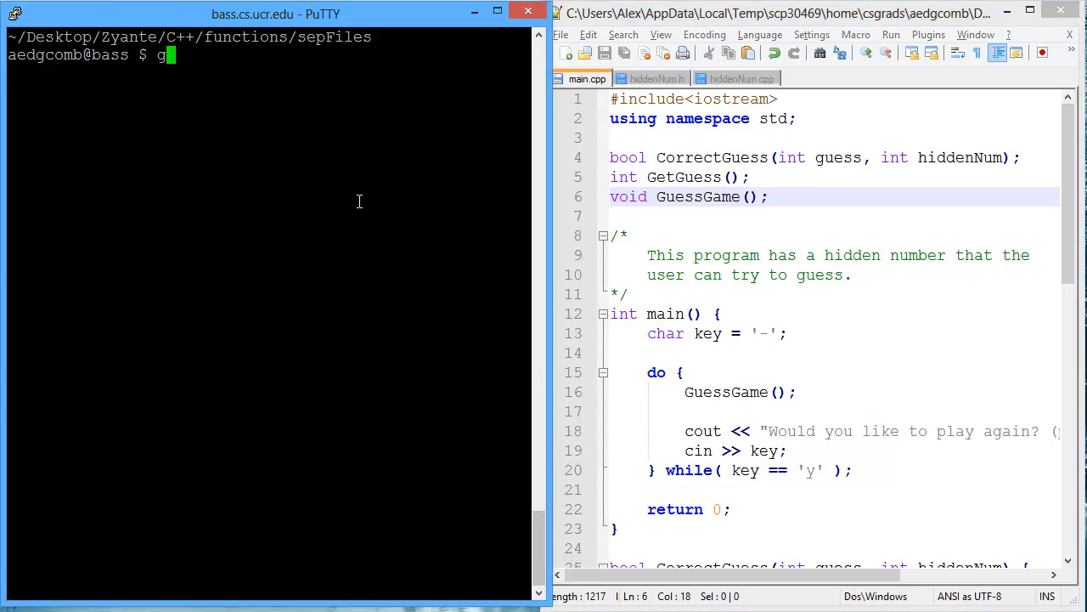
{"action": "type", "text": "++ main.cpp"}
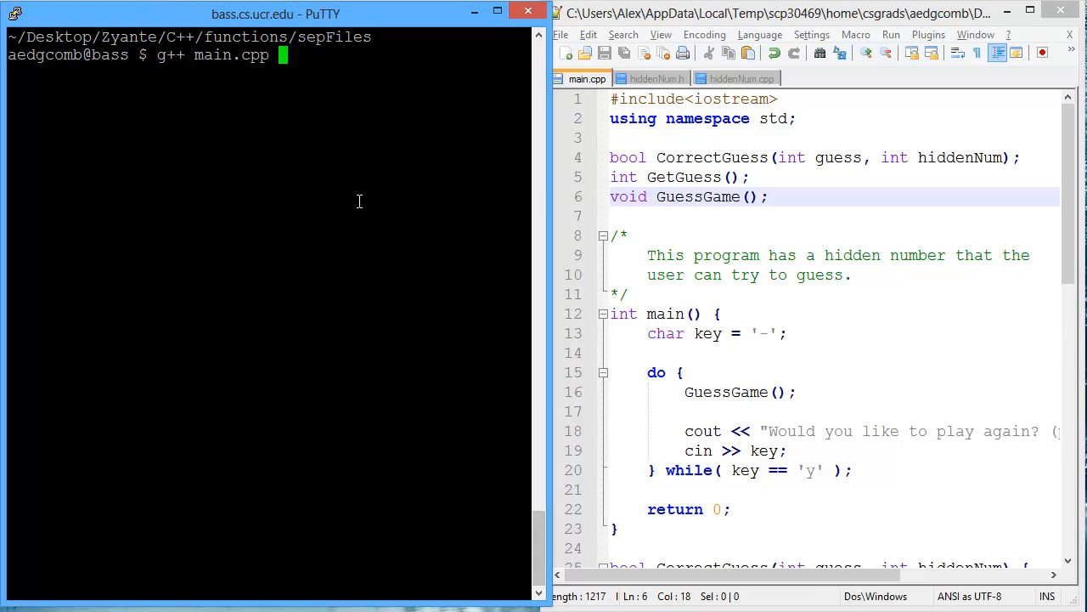
{"action": "type", "text": "-W"}
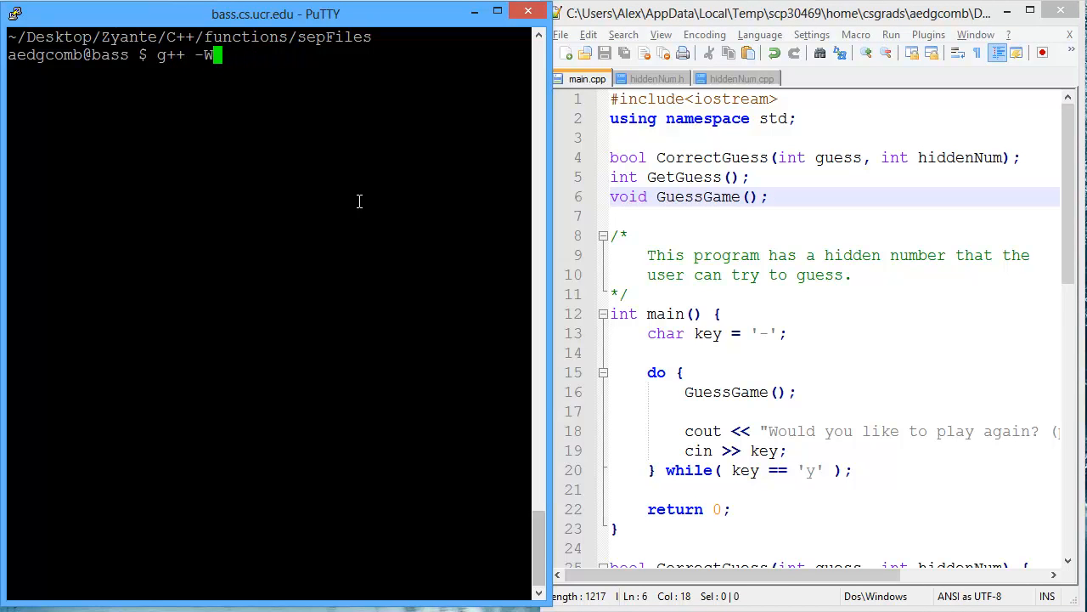
{"action": "type", "text": "all main.cpp"}
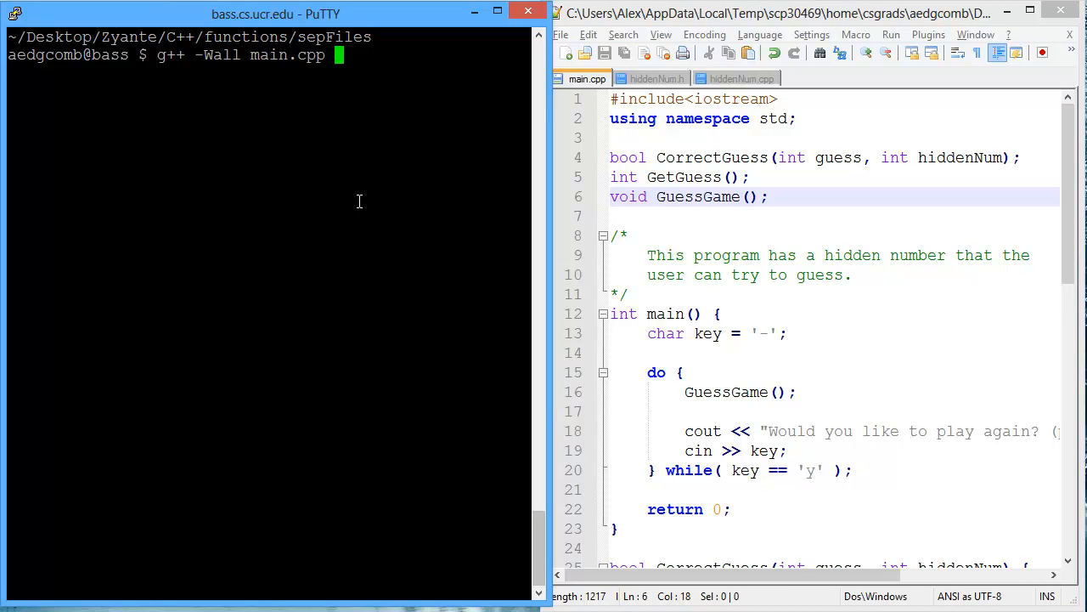
{"action": "key", "text": "Return"}
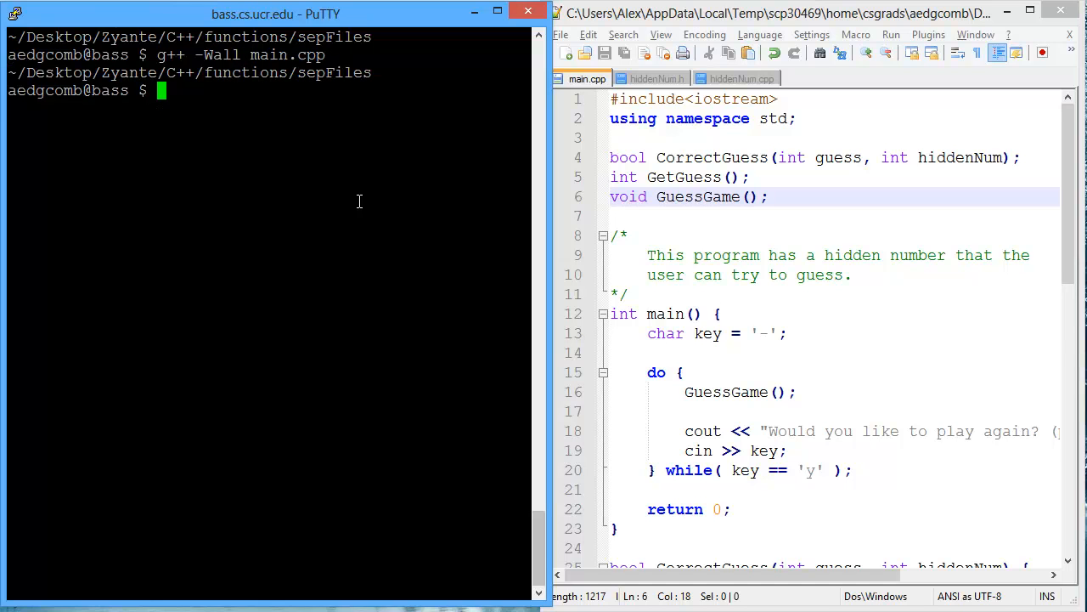
- Run ./a.out, guess 50, 40, 46 to win, replay and win on 46, then decline another round
{"action": "type", "text": "./a.out"}
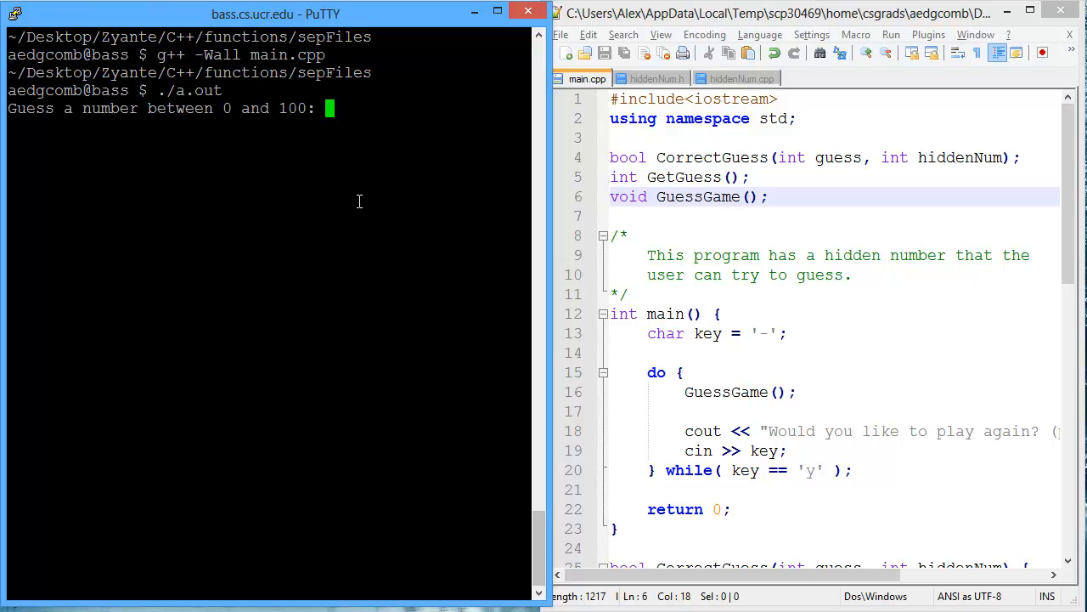
{"action": "type", "text": "50"}
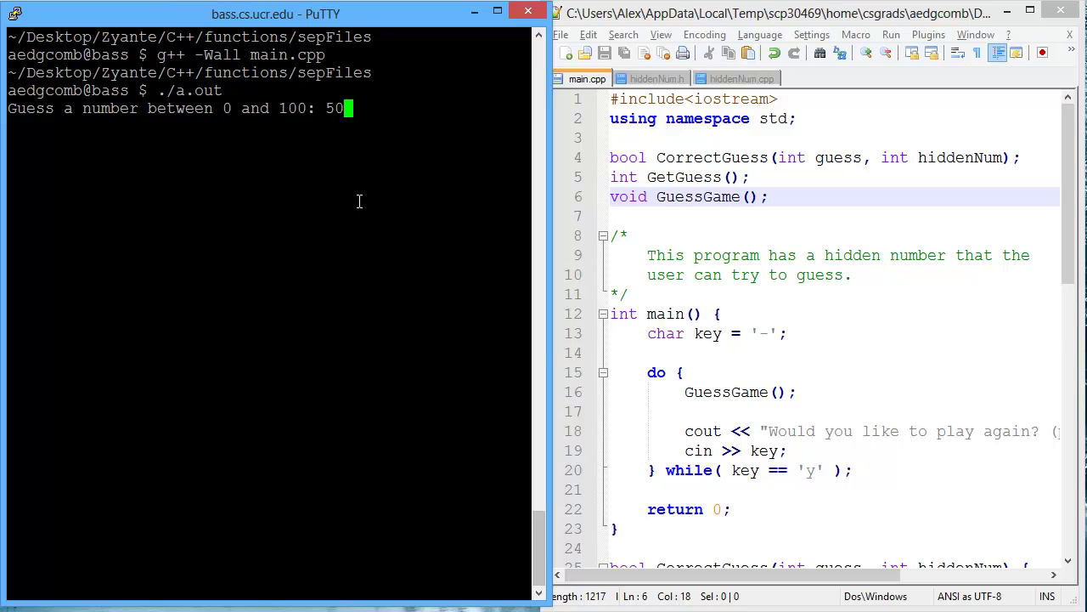
{"action": "type", "text": "40"}
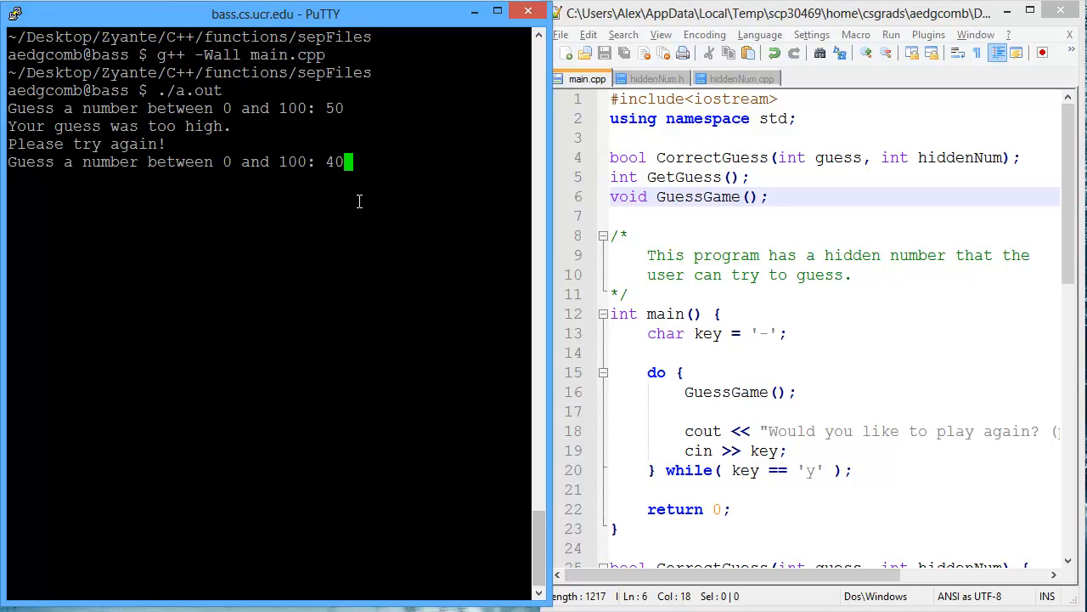
{"action": "type", "text": "46"}
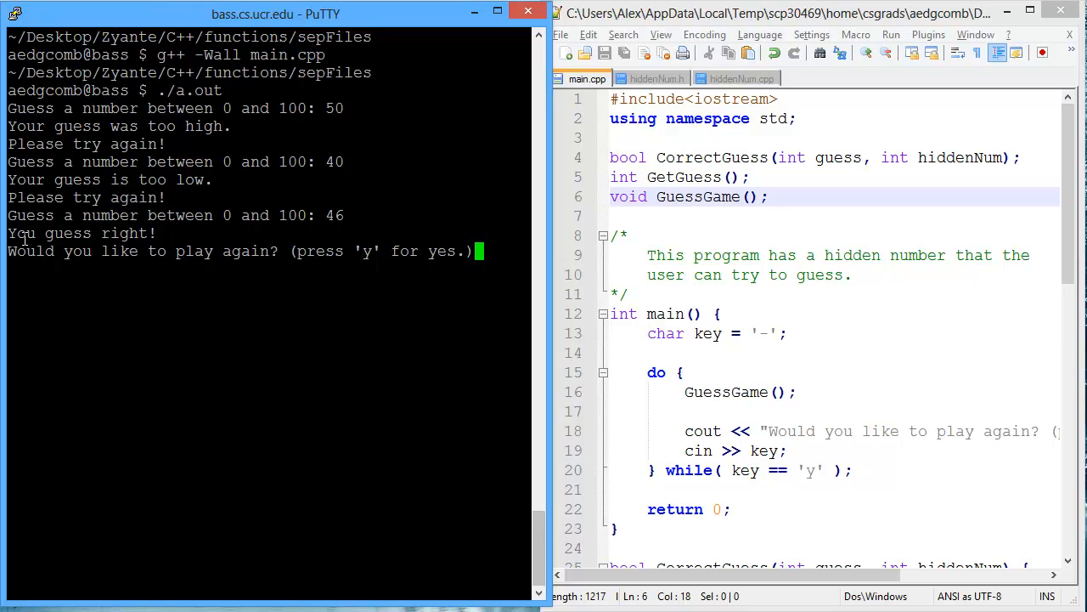
{"action": "type", "text": "y"}
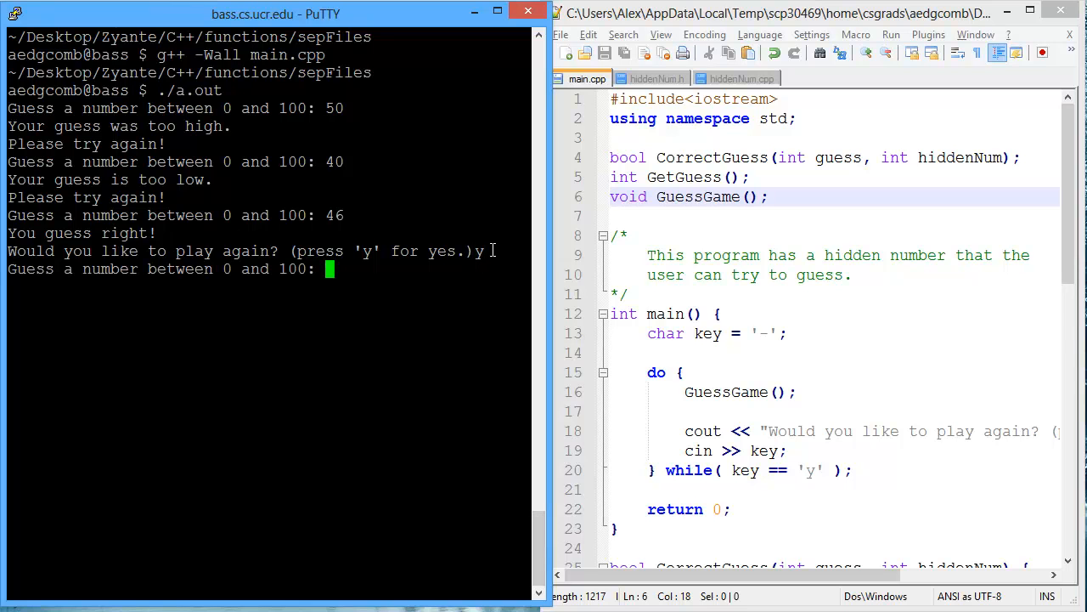
{"action": "type", "text": "46"}
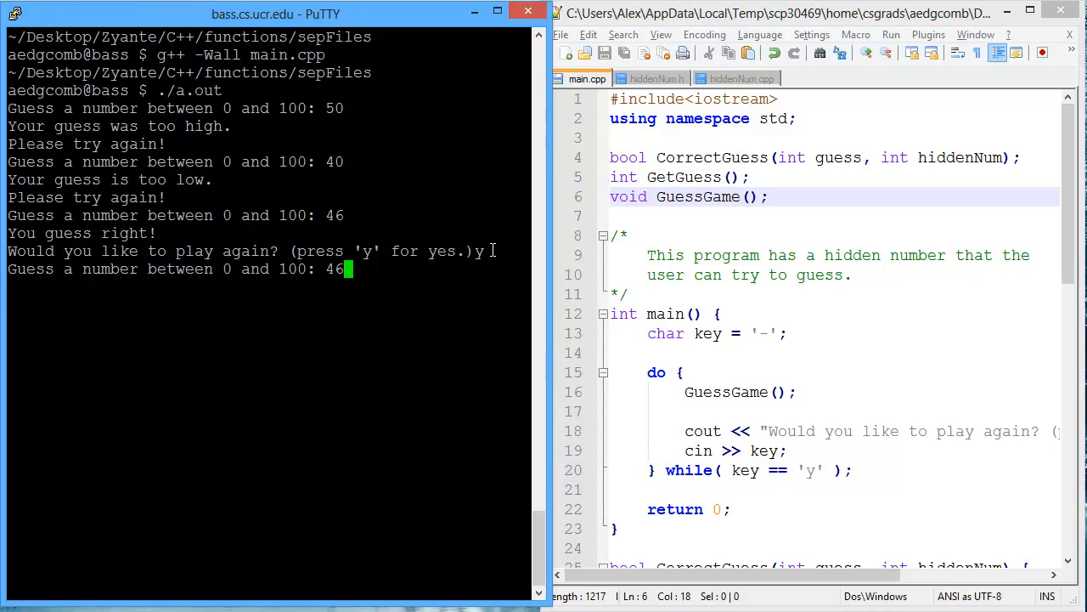
{"action": "type", "text": "n? (press 'y' for yes.)n"}
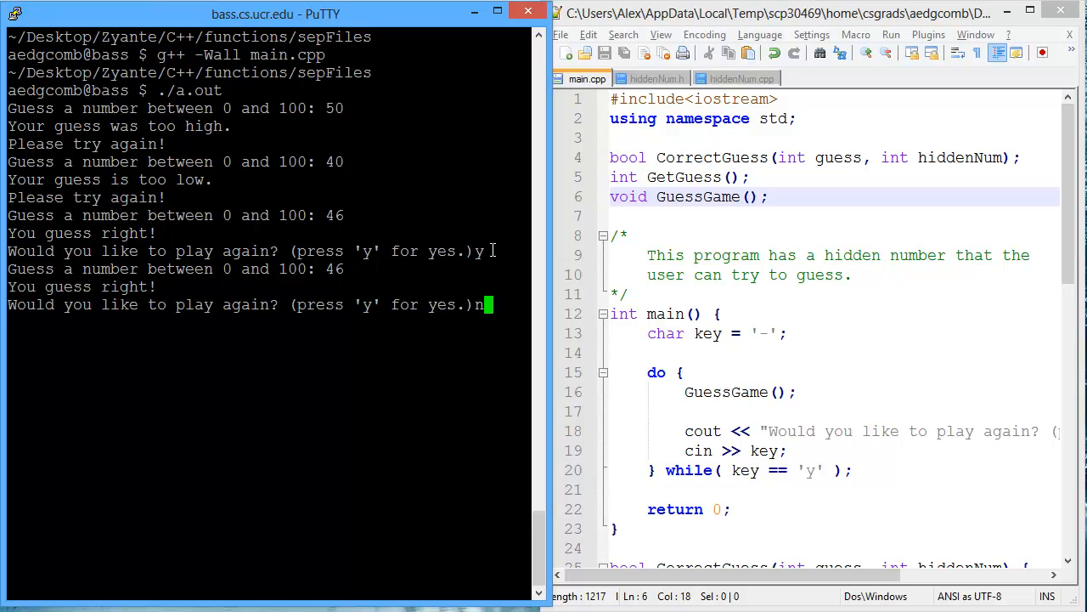
{"action": "key", "text": "Return"}
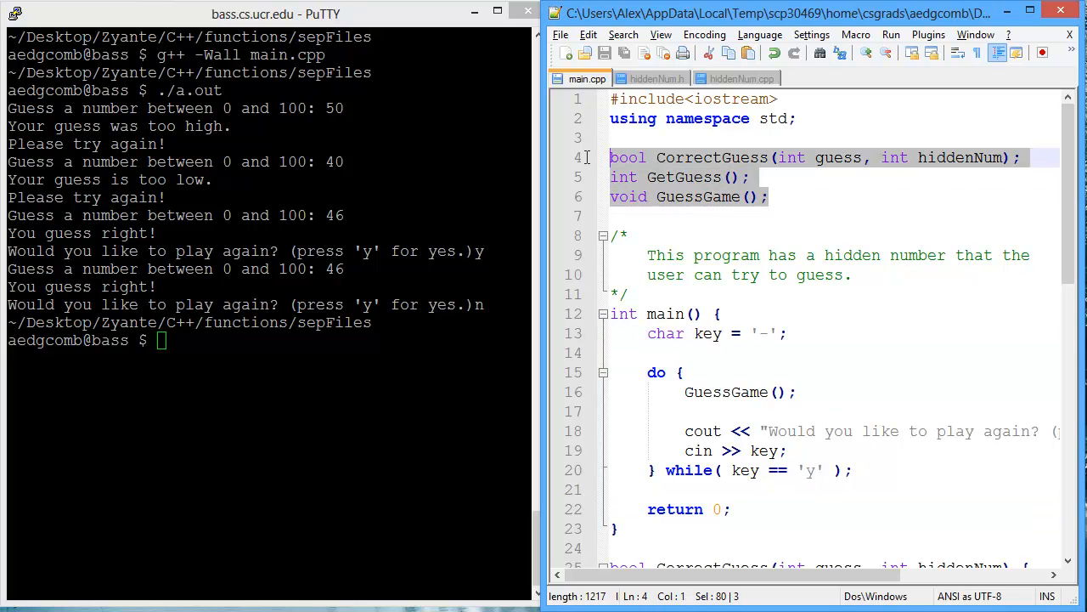
{"action": "left_click", "coordinate": [695, 197]}
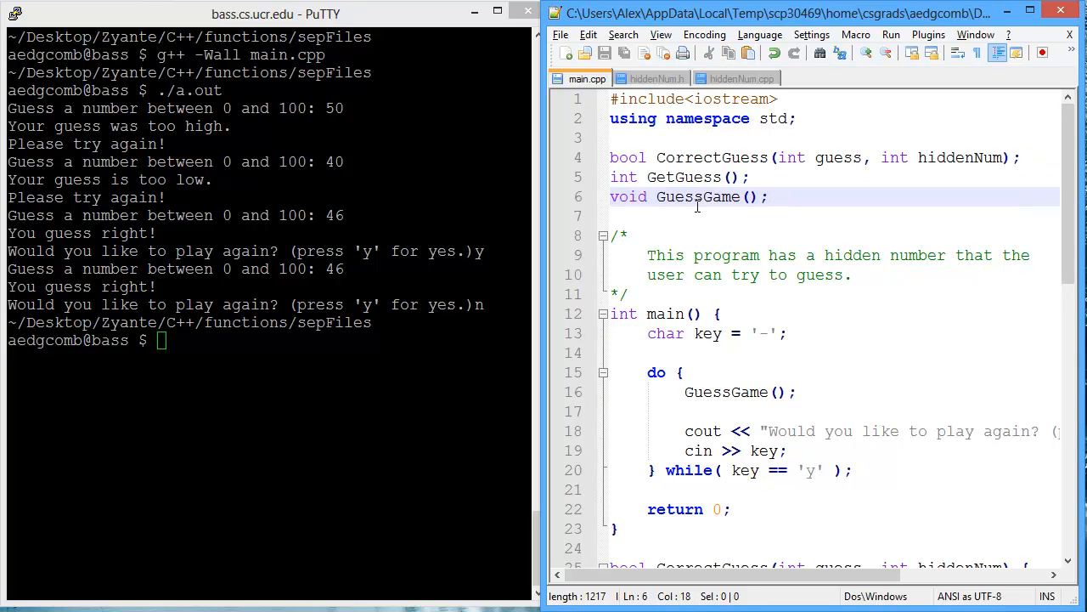
{"action": "double_click", "coordinate": [696, 197]}
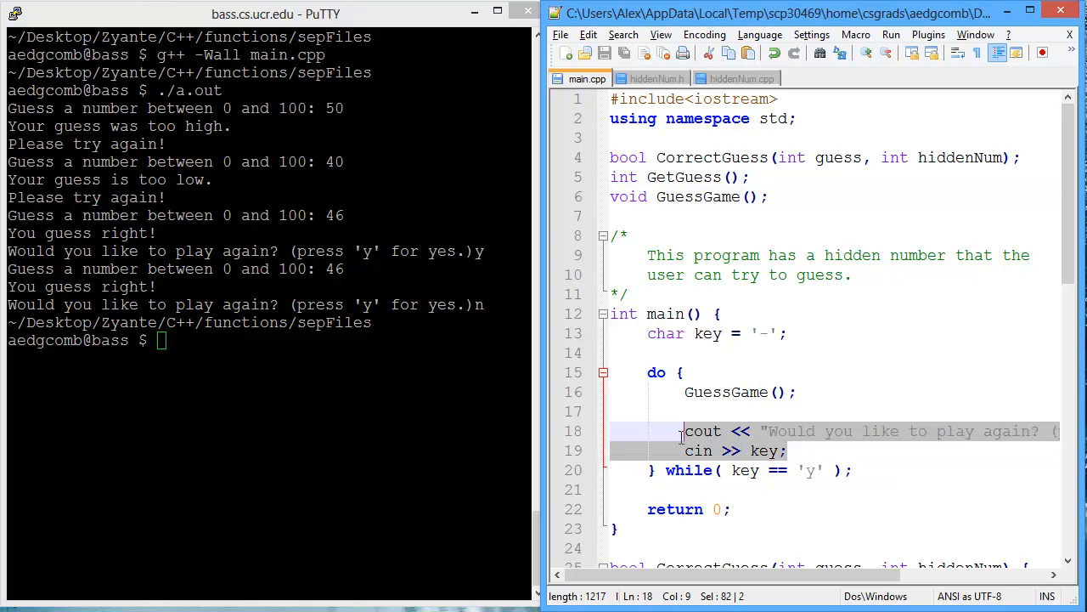
{"action": "mouse_move", "coordinate": [693, 382]}
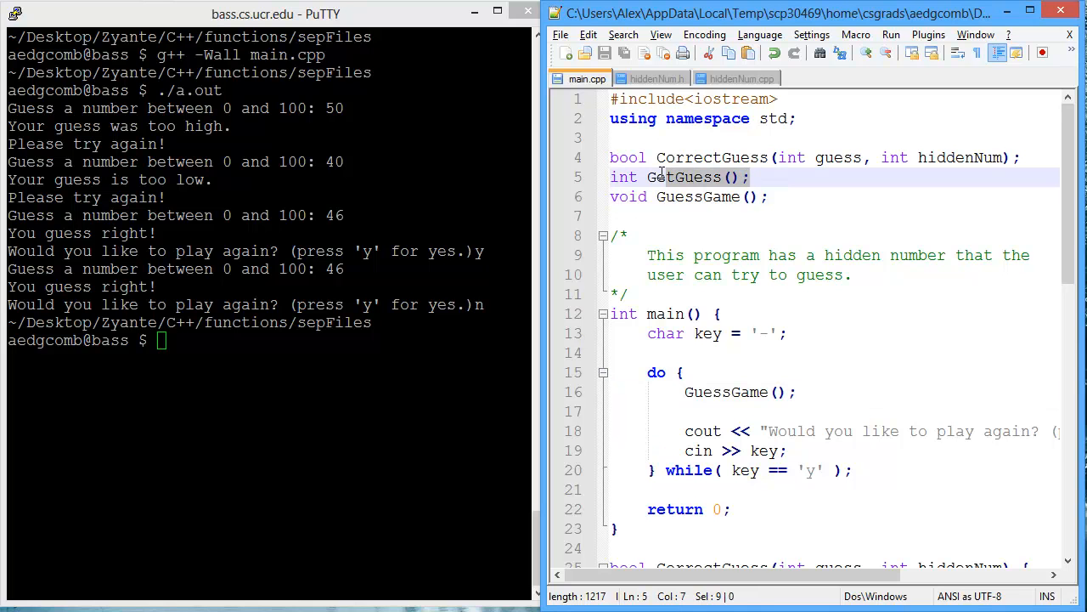
{"action": "double_click", "coordinate": [683, 177]}
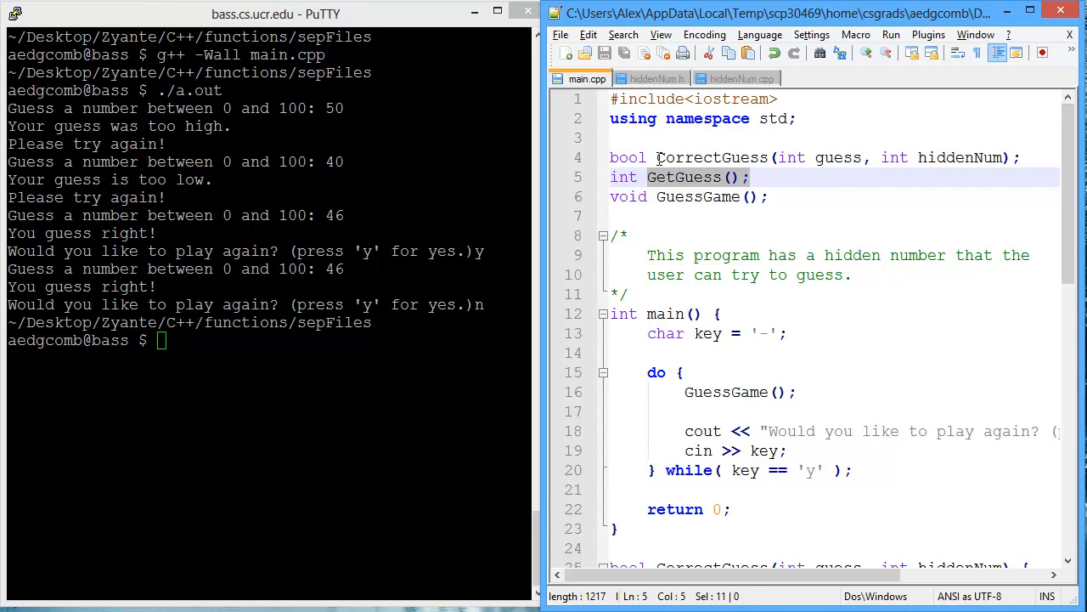
{"action": "double_click", "coordinate": [711, 156]}
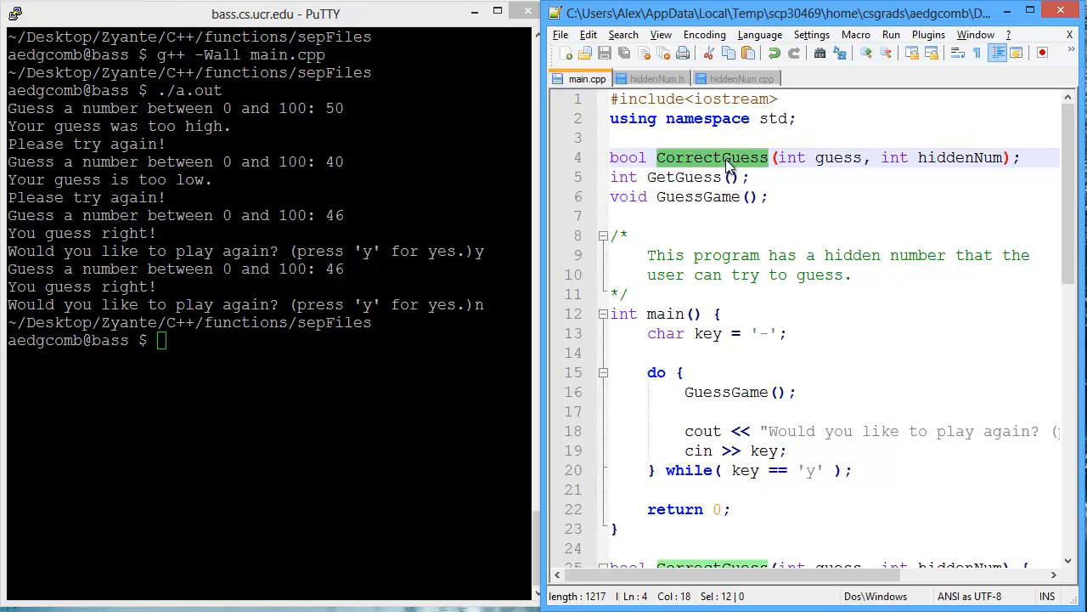
{"action": "scroll", "scroll_direction": "down", "scroll_amount": 3}
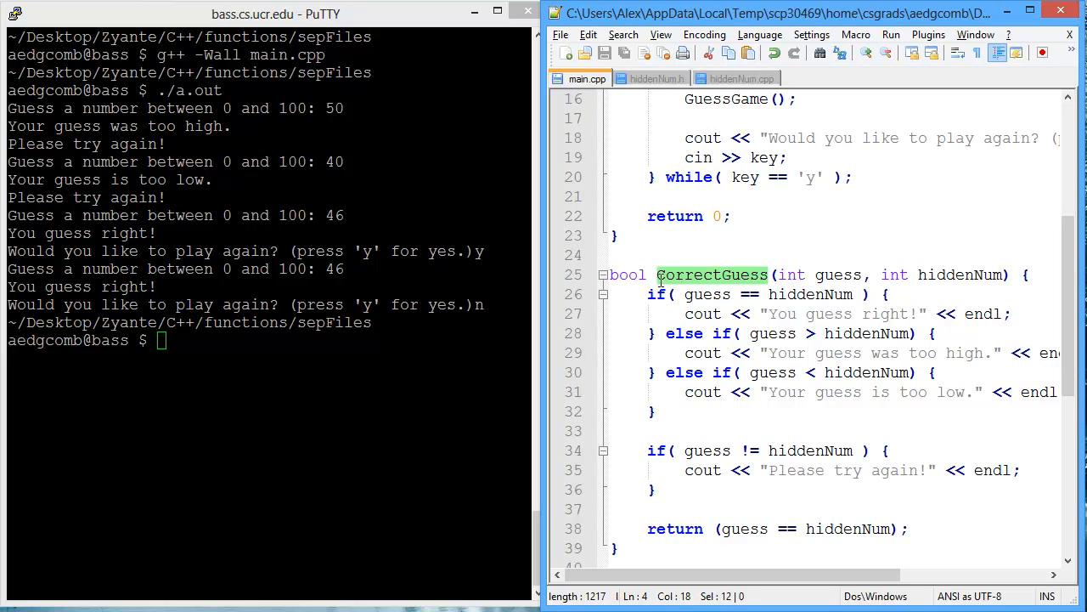
{"action": "left_click", "coordinate": [654, 275]}
{"action": "type", "text": "C"}
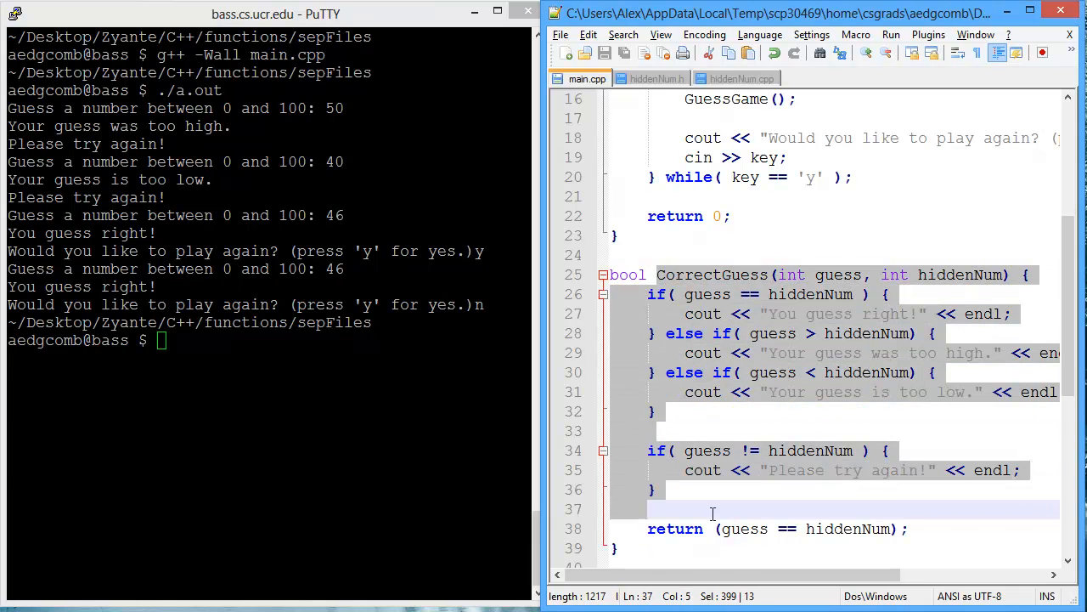
{"action": "scroll", "scroll_direction": "down", "scroll_amount": 3}
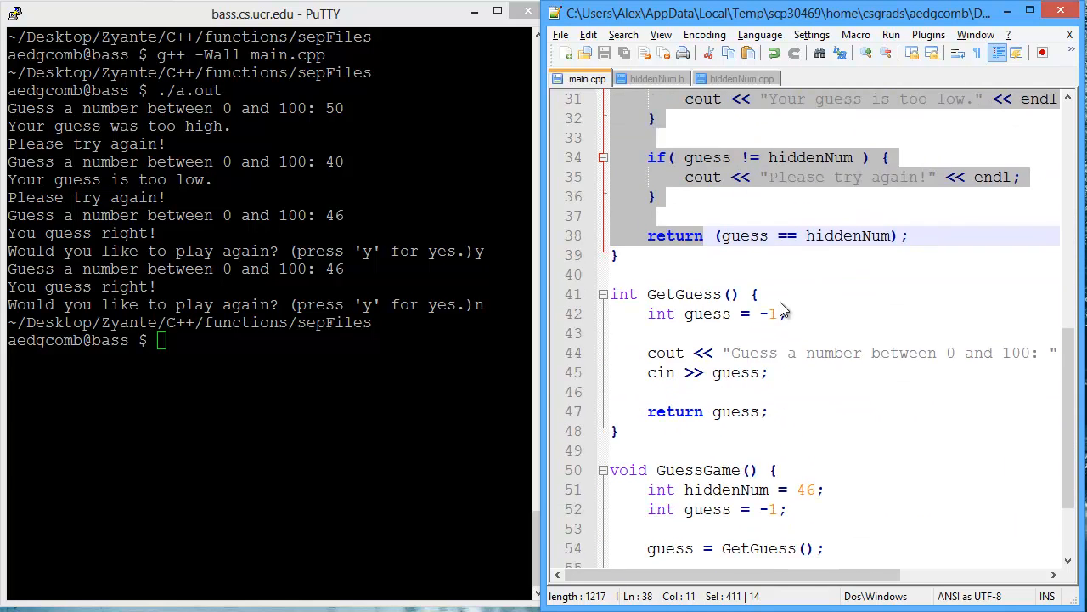
{"action": "scroll", "scroll_direction": "up", "scroll_amount": 3}
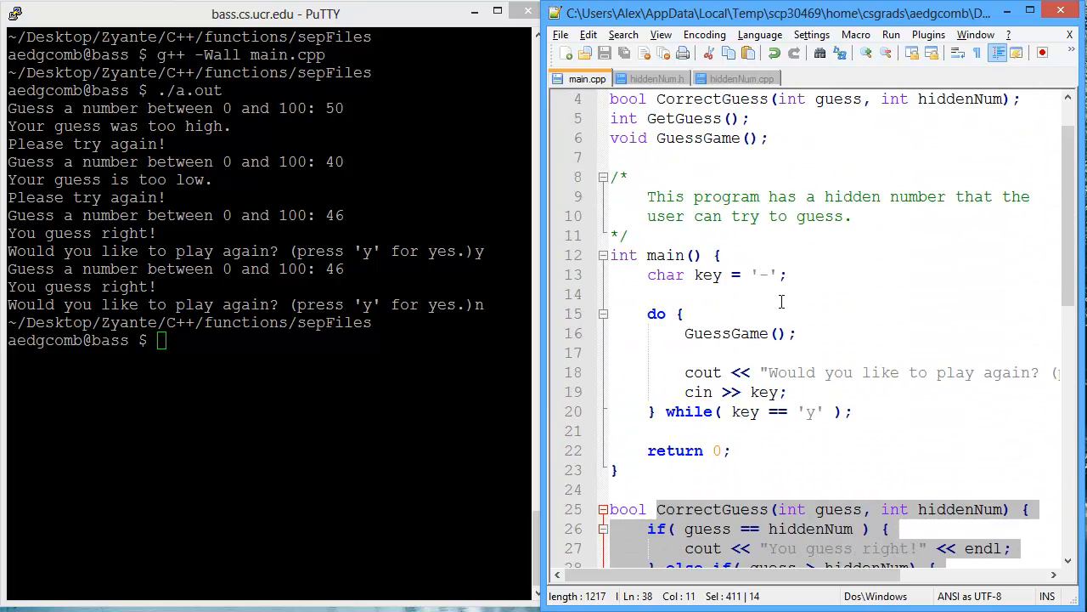
{"action": "scroll", "scroll_direction": "up", "scroll_amount": 3}
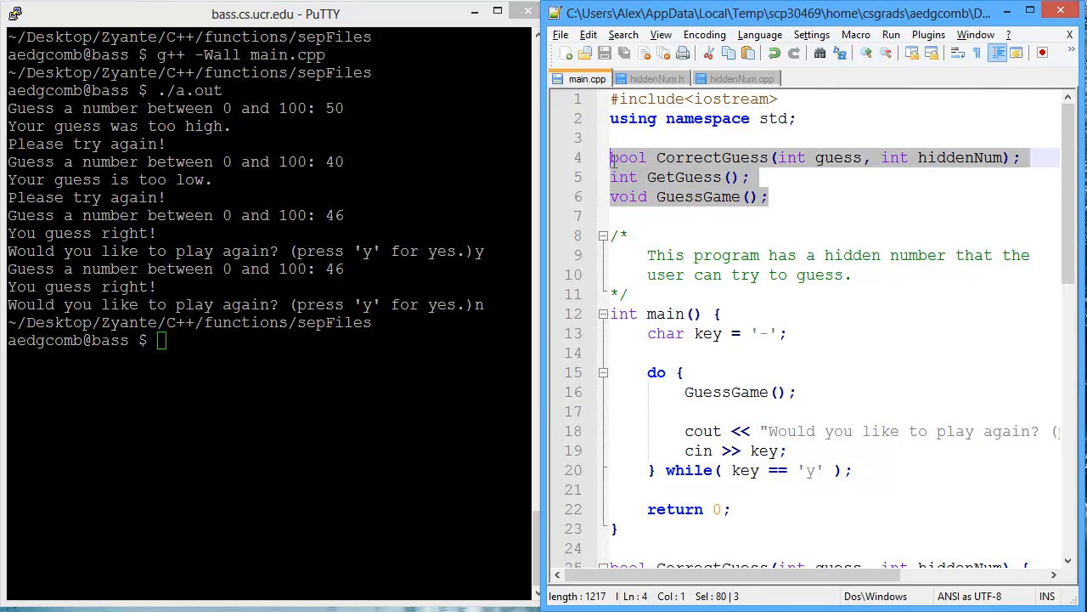
{"action": "mouse_move", "coordinate": [613, 173]}
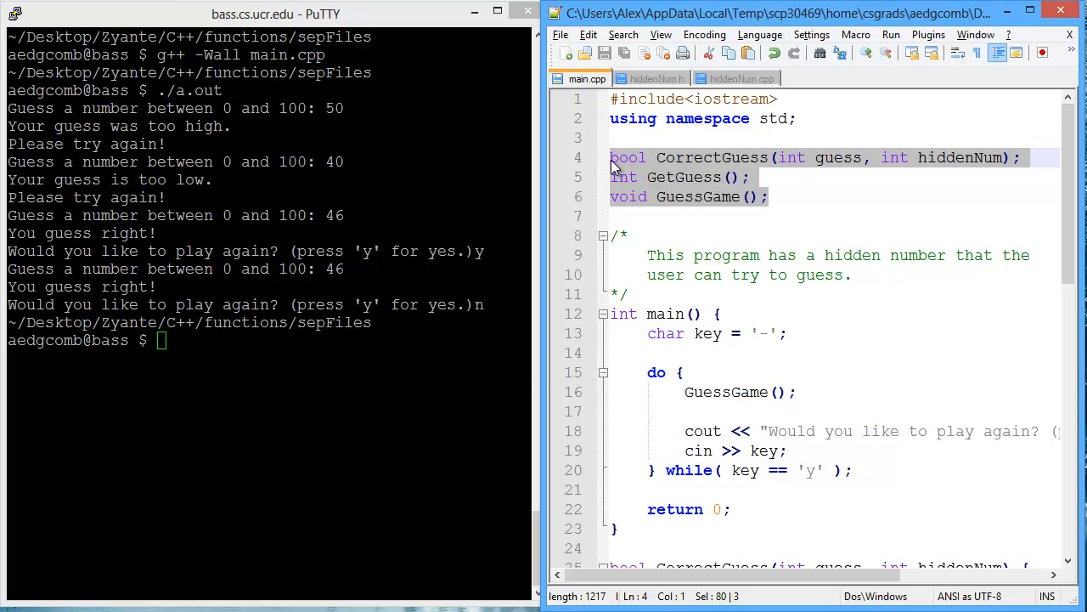
{"action": "mouse_move", "coordinate": [654, 92]}
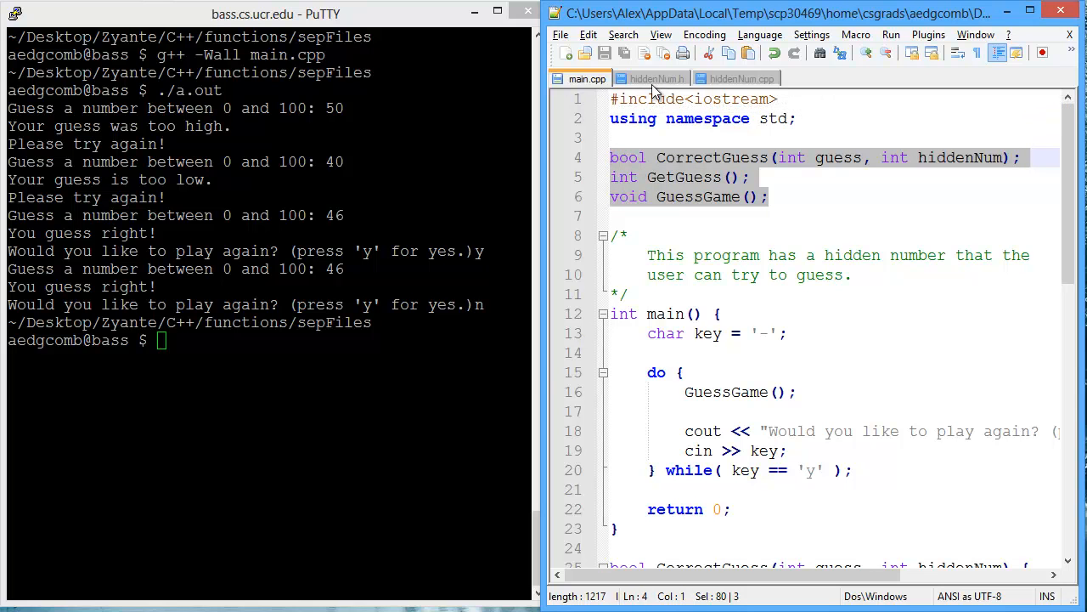
{"action": "mouse_move", "coordinate": [712, 176]}
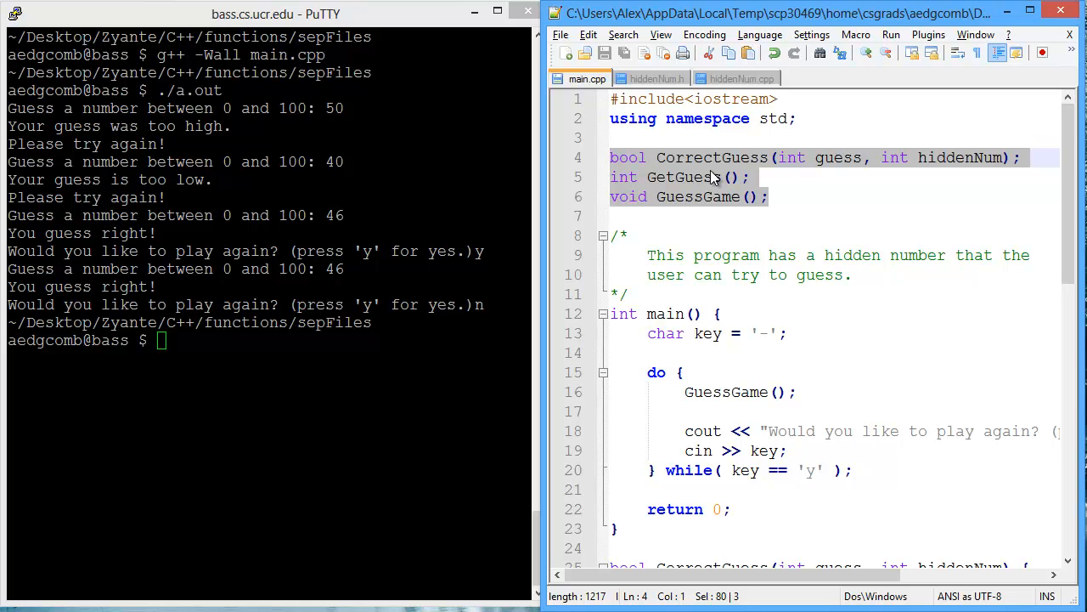
{"action": "mouse_move", "coordinate": [662, 93]}
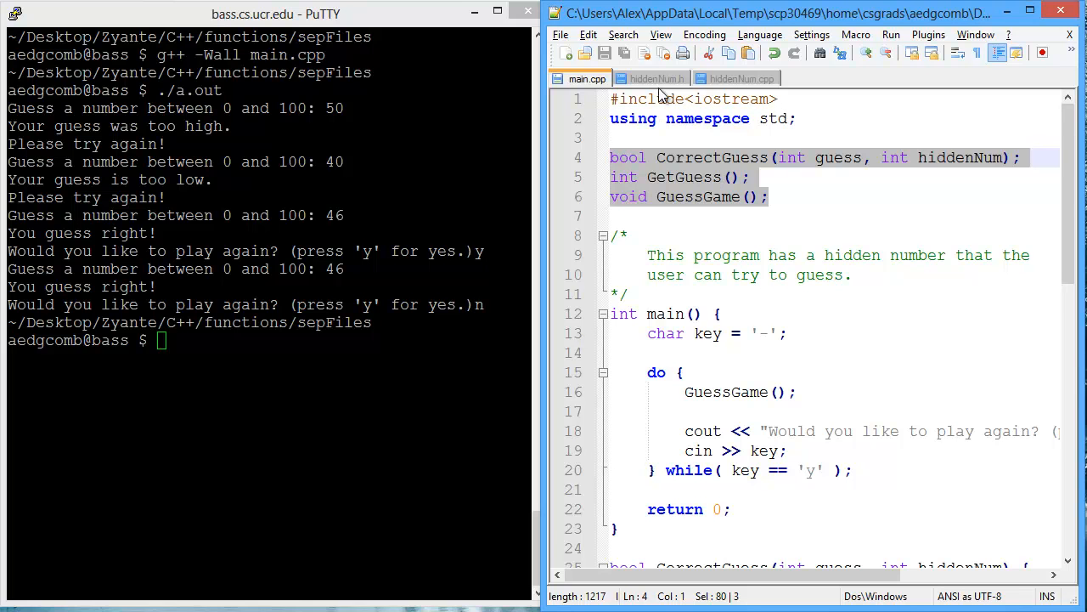
- Add #include "hiddenNum.h" under the iostream include in main.cpp and start the g++ command
{"action": "left_click", "coordinate": [656, 79]}
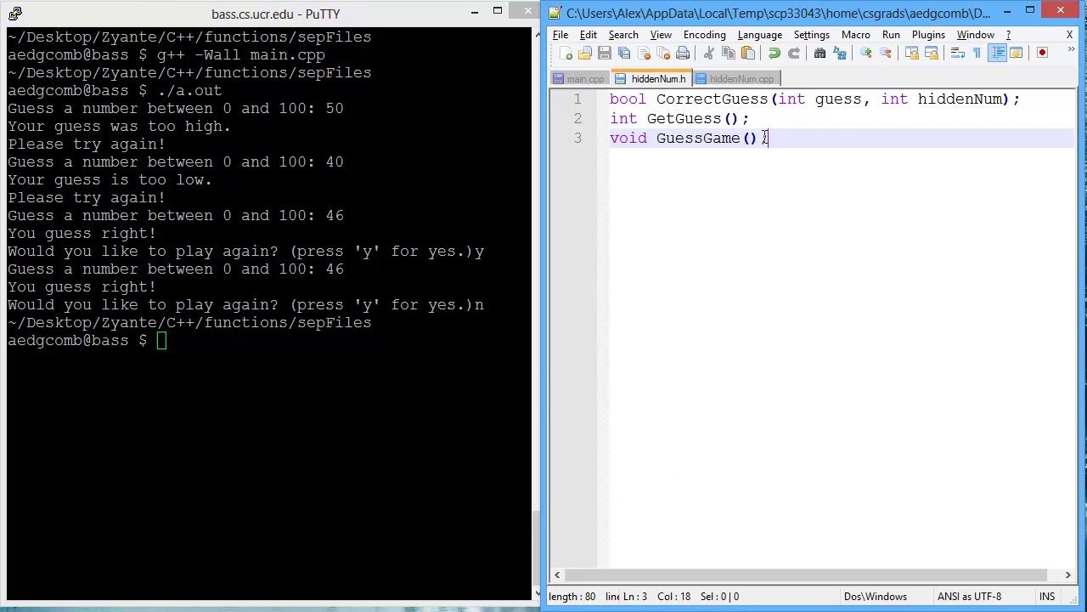
{"action": "left_click", "coordinate": [585, 78]}
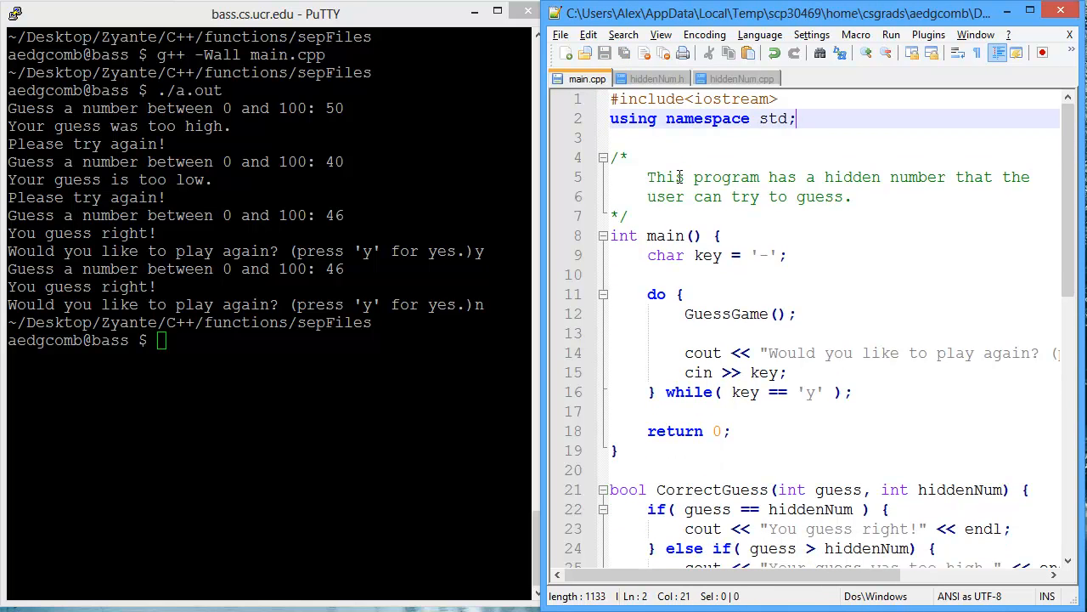
{"action": "type", "text": "#include"}
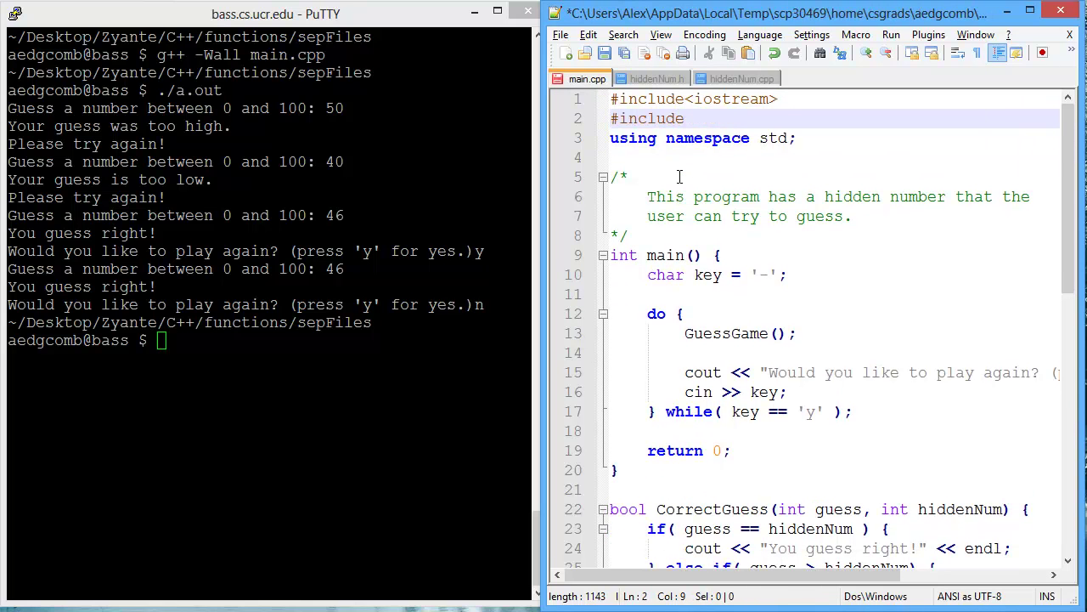
{"action": "type", "text": "\"hidden"}
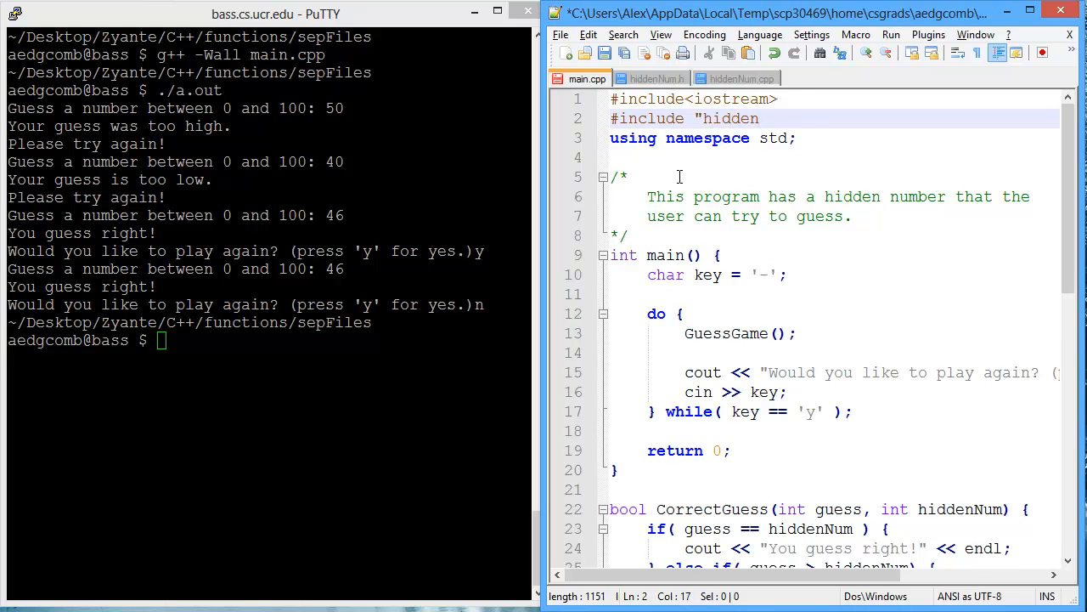
{"action": "type", "text": "Num.h\""}
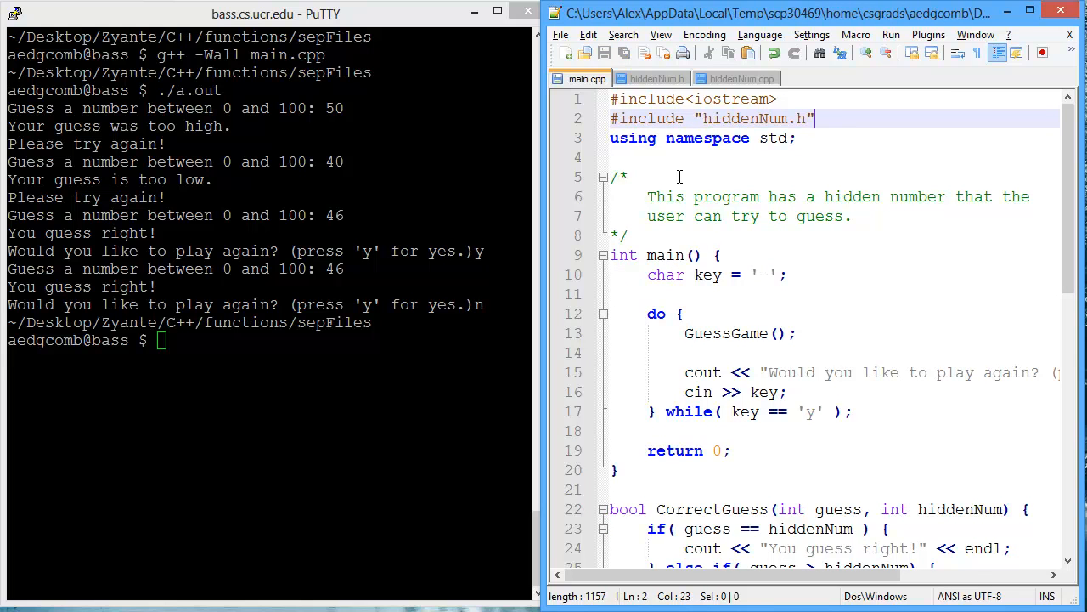
{"action": "type", "text": "g++"}
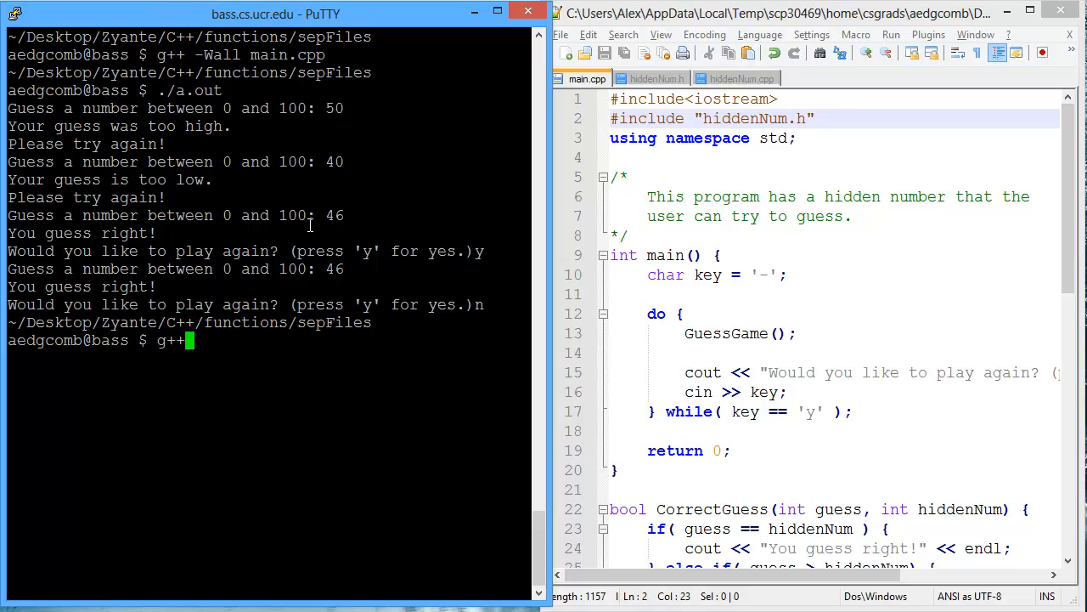
- Run g++ -Wall main.cpp, fix the trailing newline in hiddenNum.h, recompile and play the game
{"action": "type", "text": "-Wall main.cpp"}
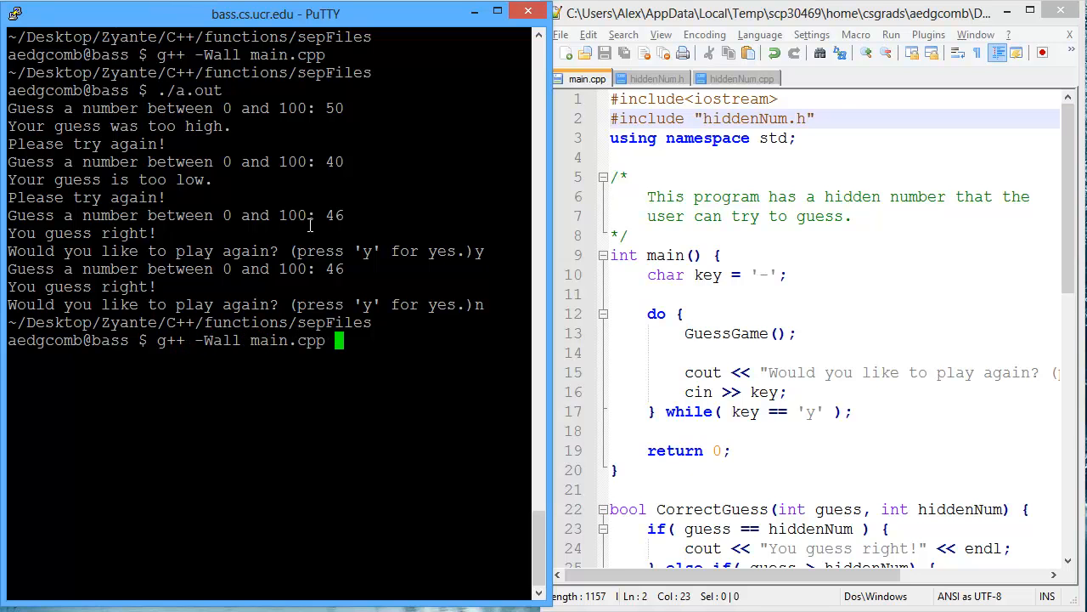
{"action": "key", "text": "Return"}
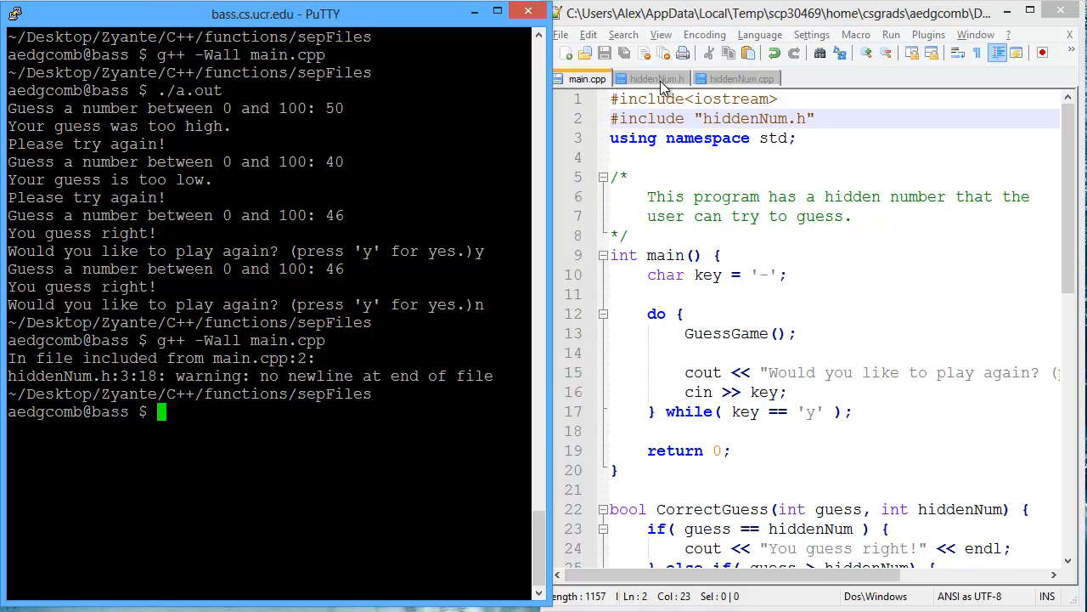
{"action": "left_click", "coordinate": [655, 78]}
{"action": "type", "text": "g++ -Wall main.cpp"}
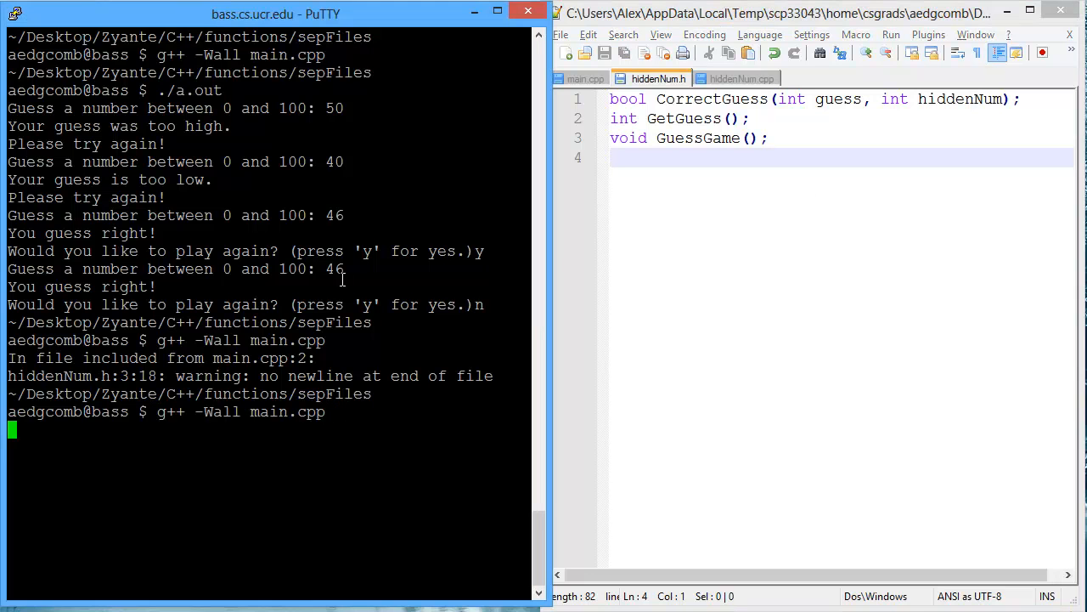
{"action": "key", "text": "Return"}
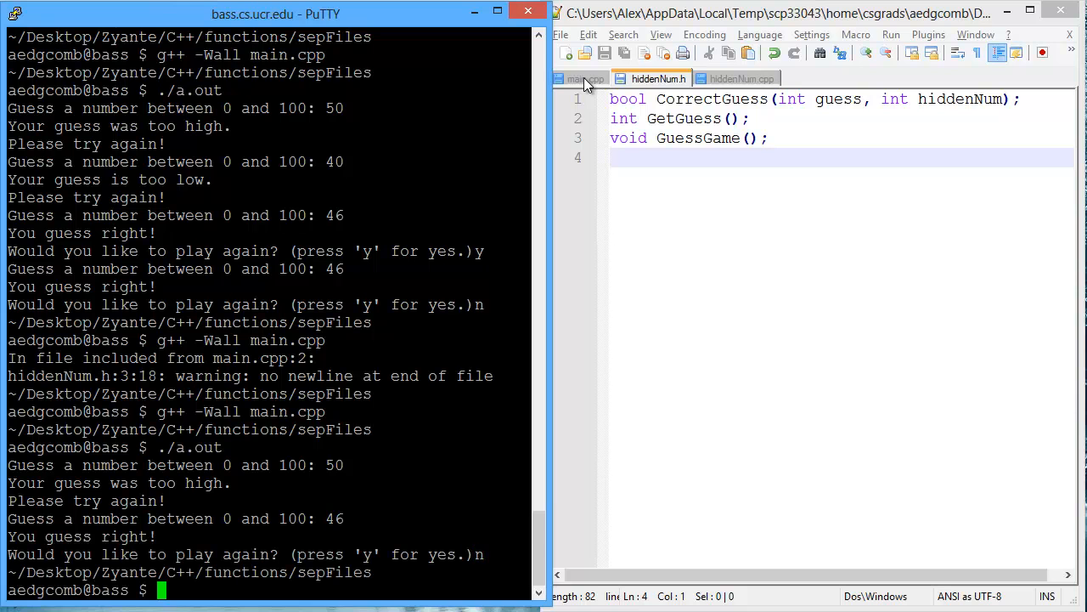
{"action": "left_click", "coordinate": [583, 78]}
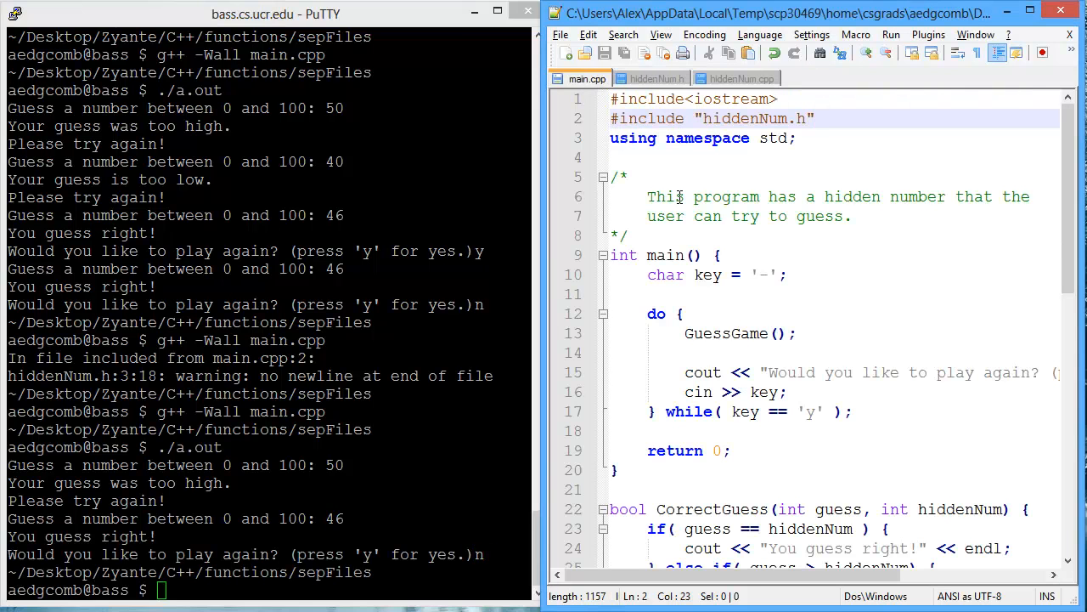
- Remove the hiddenNum.h include, recompile and inspect the 'GuessGame not declared' error
{"action": "left_click", "coordinate": [666, 158]}
{"action": "type", "text": "g++ -Wall main.cpp"}
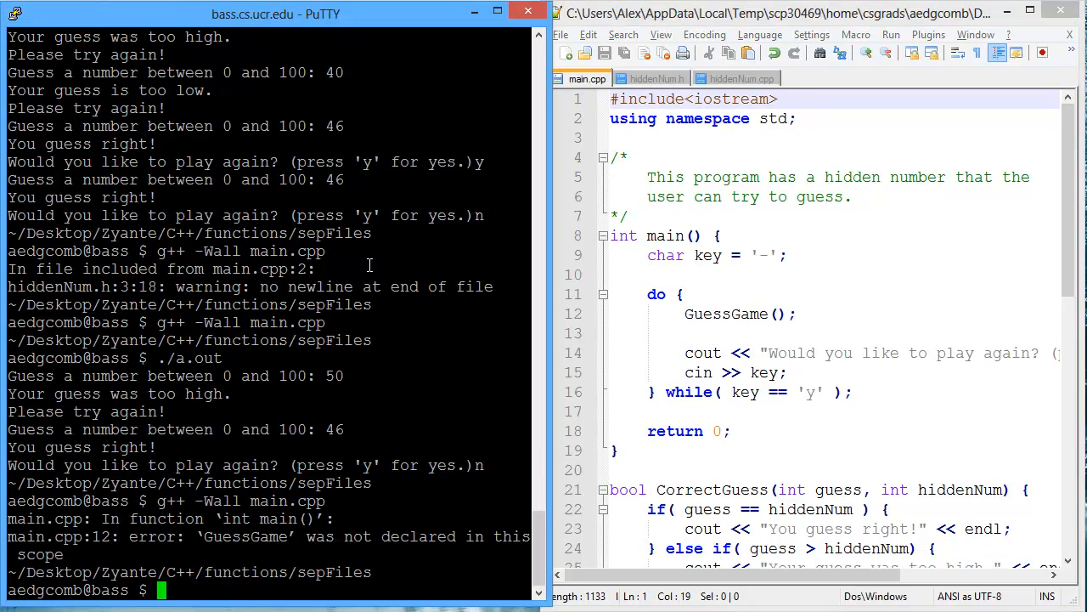
{"action": "double_click", "coordinate": [244, 537]}
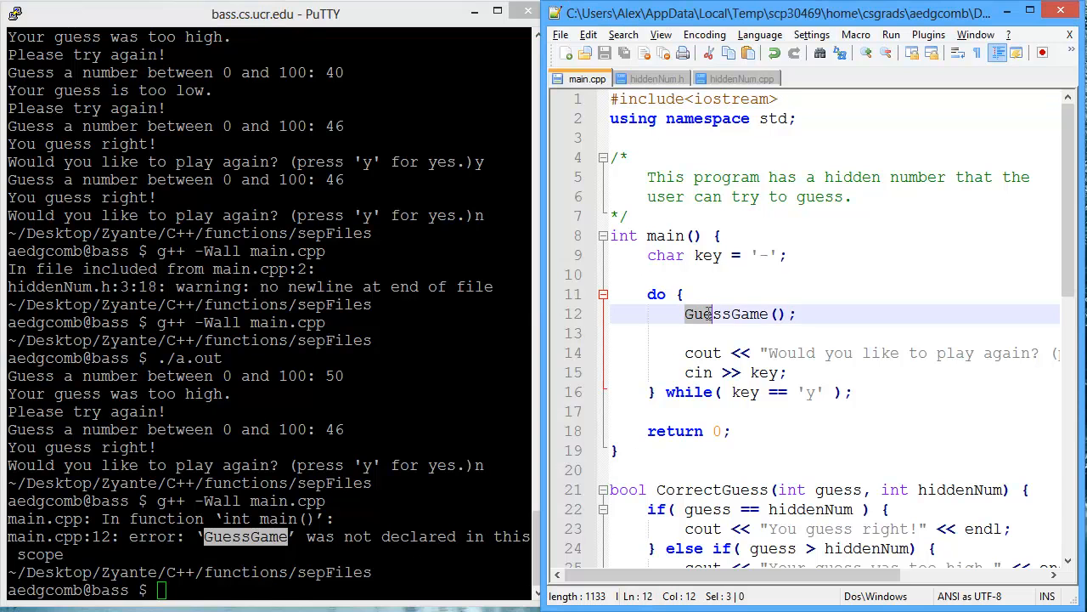
{"action": "left_click", "coordinate": [649, 139]}
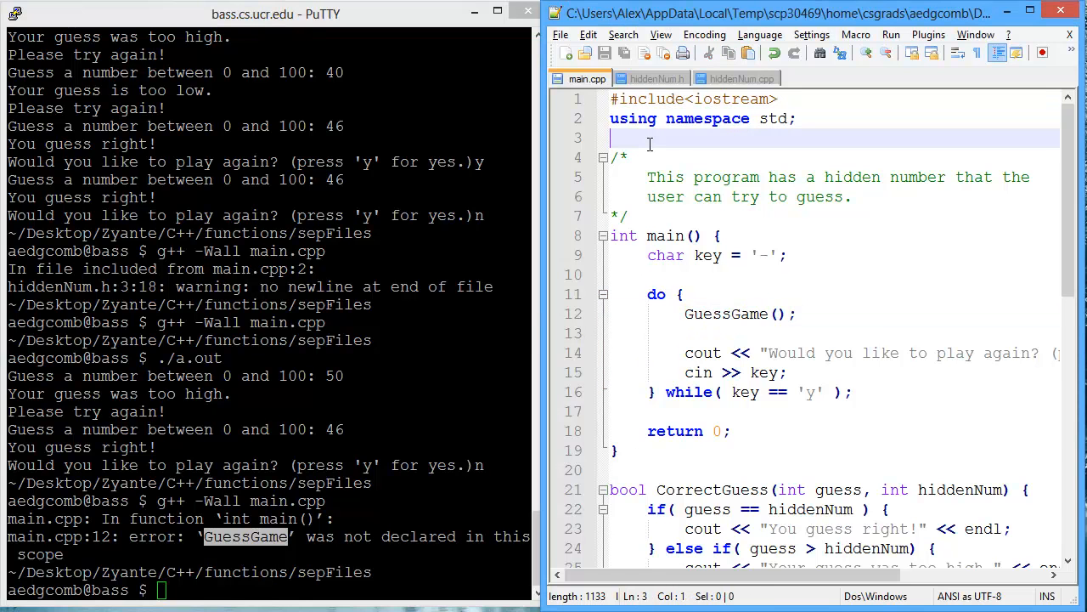
{"action": "mouse_move", "coordinate": [785, 307]}
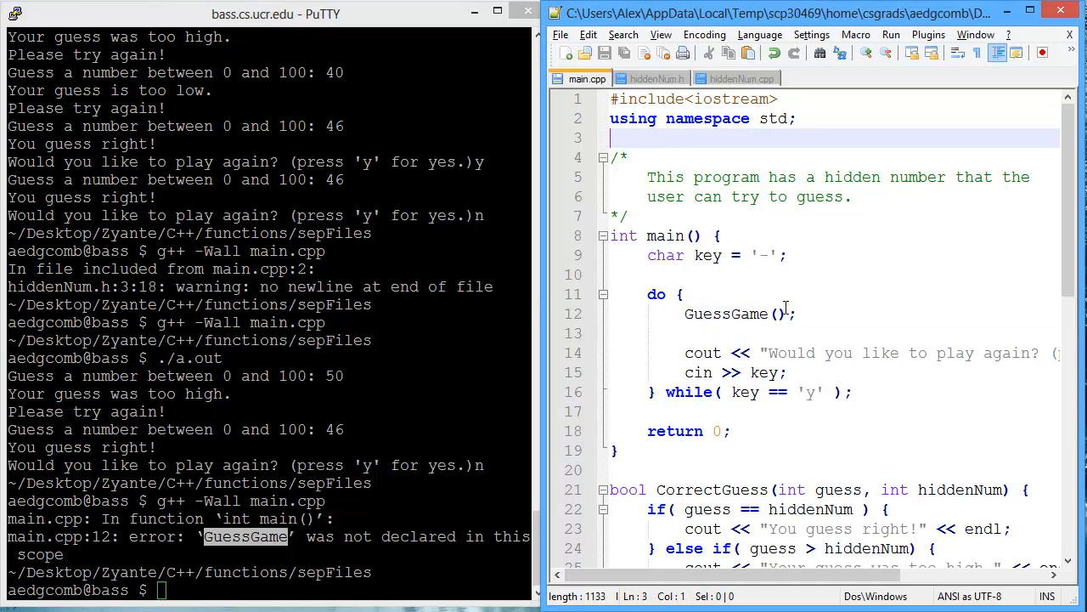
{"action": "mouse_move", "coordinate": [643, 138]}
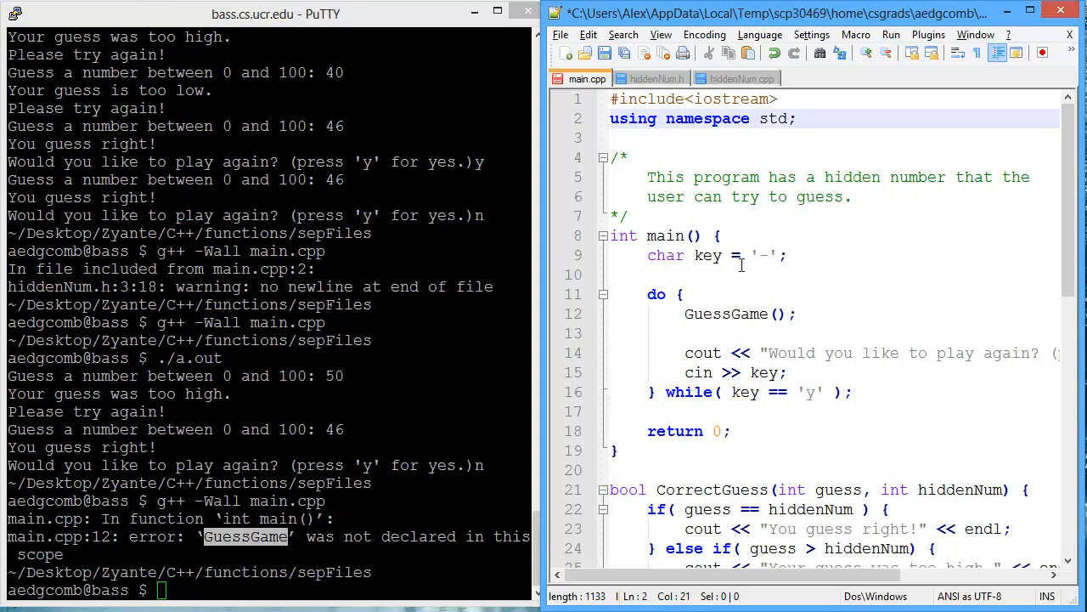
- Re-add #include "hiddenNum.h" after the iostream include in main.cpp
{"action": "left_click", "coordinate": [795, 98]}
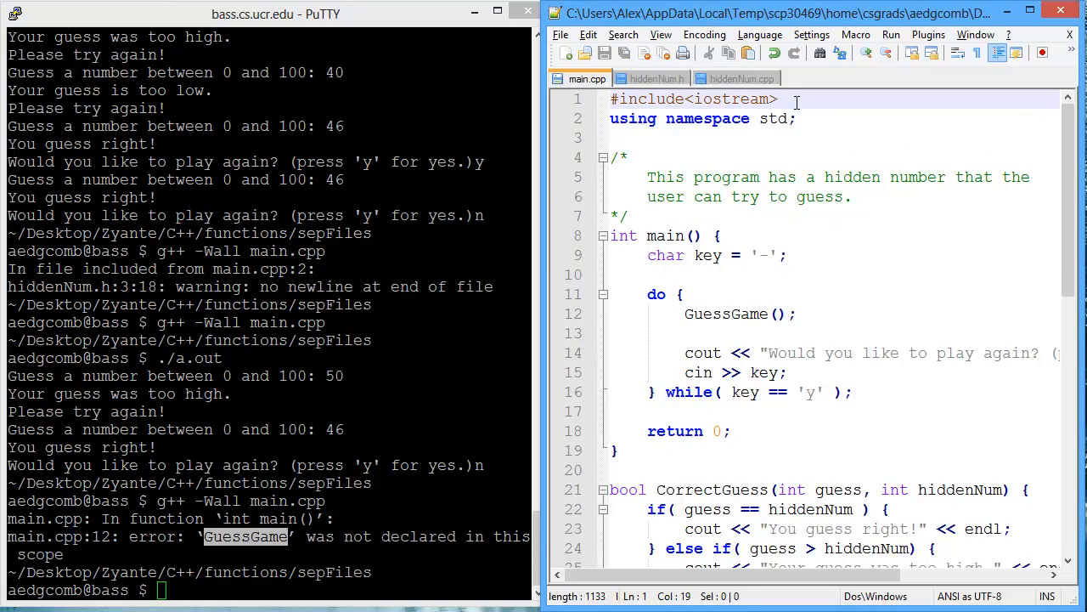
{"action": "type", "text": "#include \"h"}
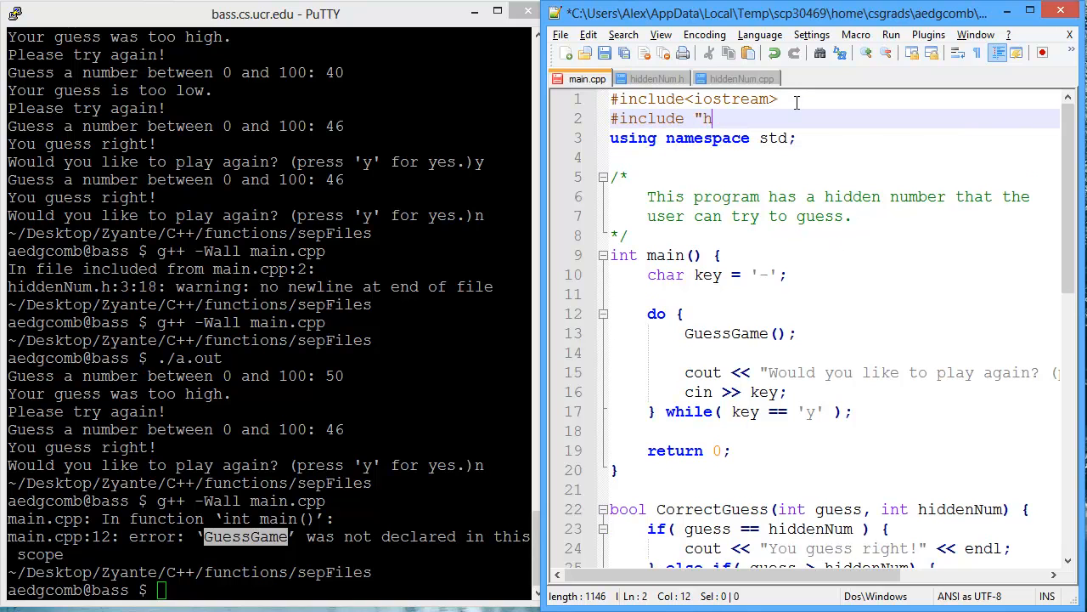
{"action": "type", "text": "idden"}
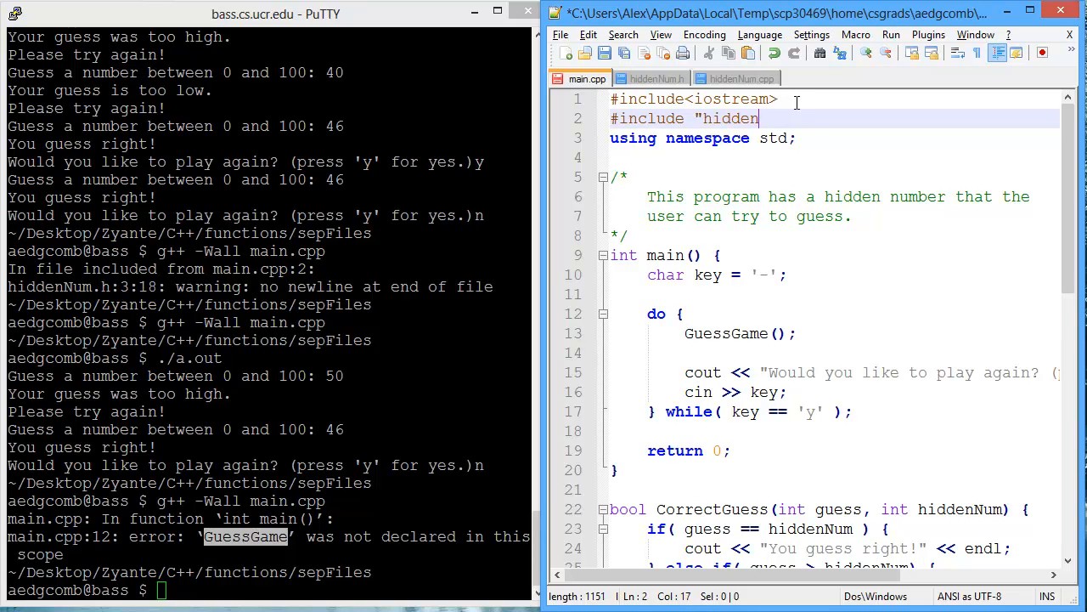
{"action": "type", "text": "Num.h\""}
{"action": "left_click", "coordinate": [270, 589]}
{"action": "type", "text": "g++ -Wall main.cpp"}
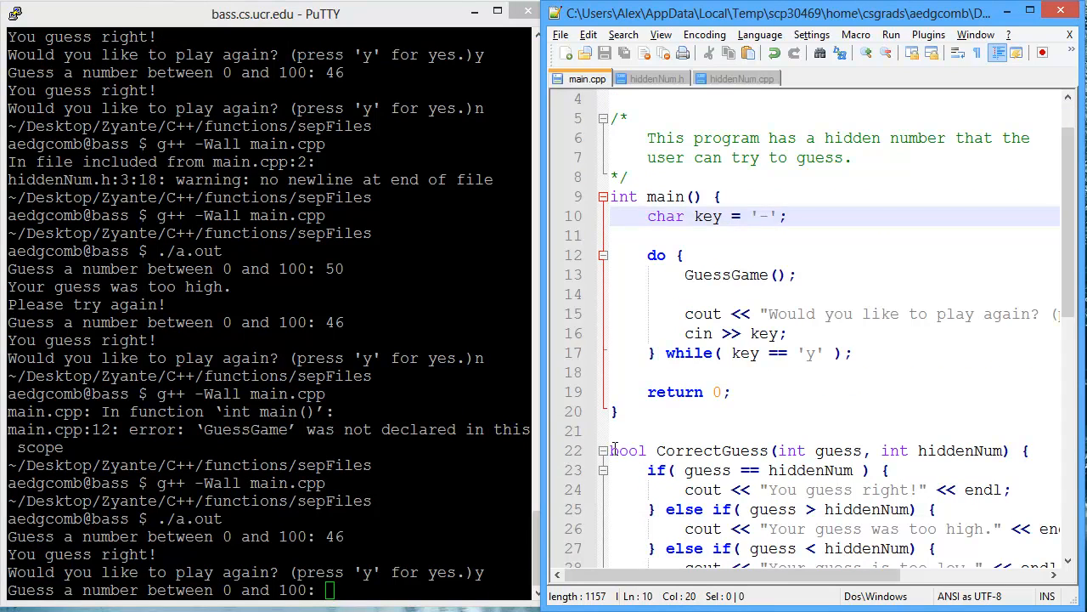
- Paste the cut function definitions into hiddenNum.cpp and compare them with the hiddenNum.h declarations
{"action": "scroll", "scroll_direction": "down", "scroll_amount": 3}
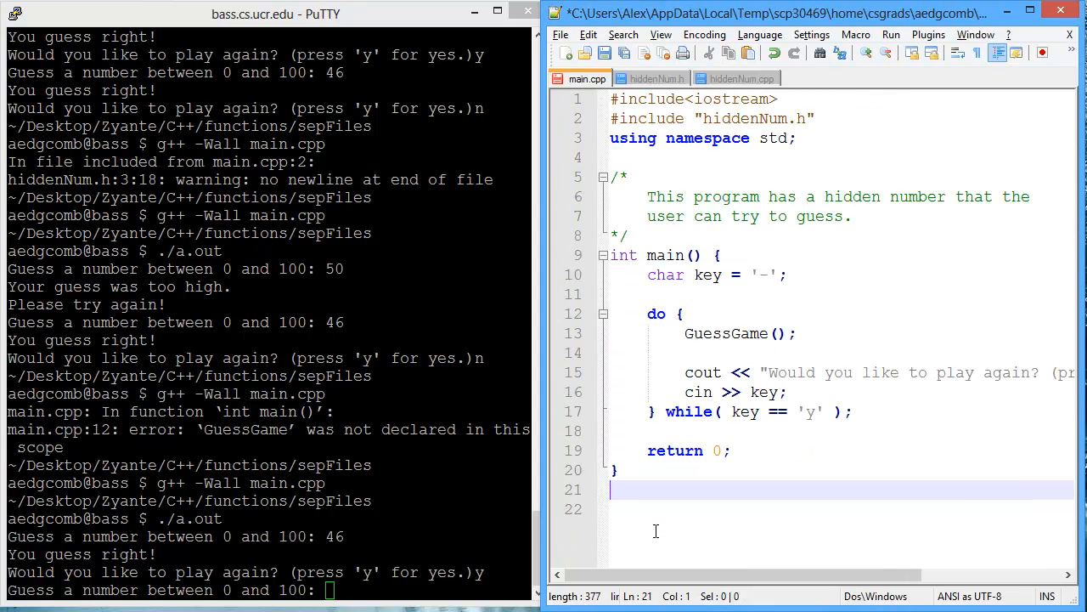
{"action": "left_click", "coordinate": [741, 78]}
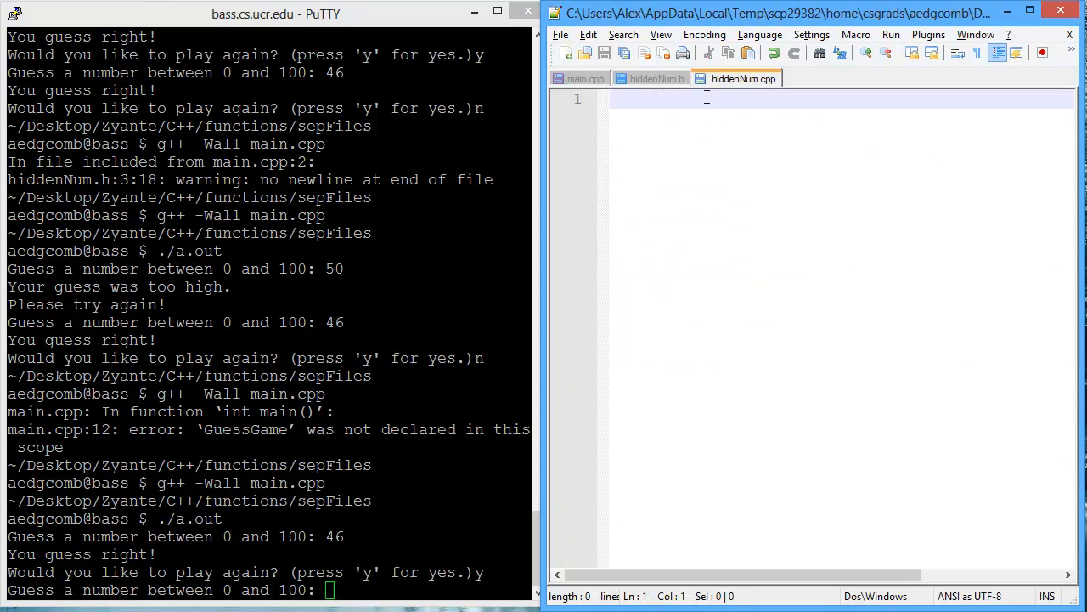
{"action": "mouse_move", "coordinate": [744, 79]}
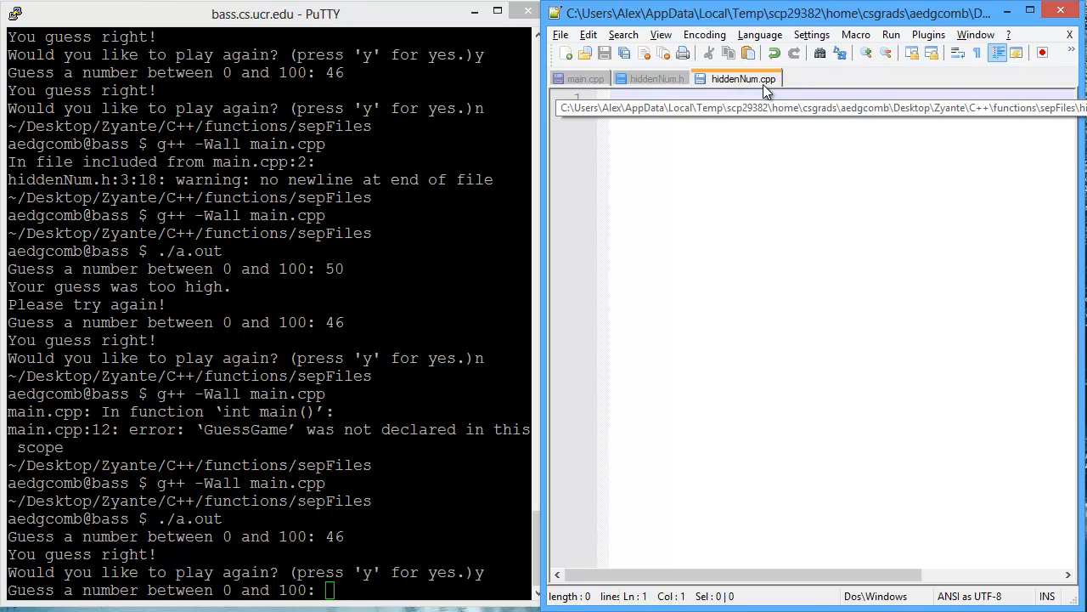
{"action": "left_click", "coordinate": [743, 78]}
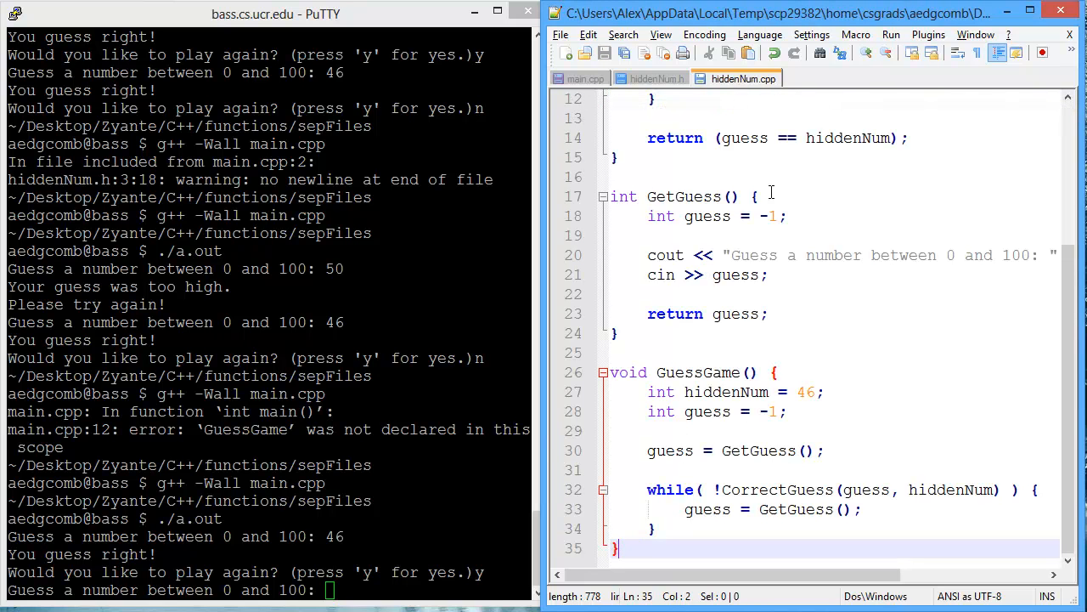
{"action": "left_click", "coordinate": [654, 78]}
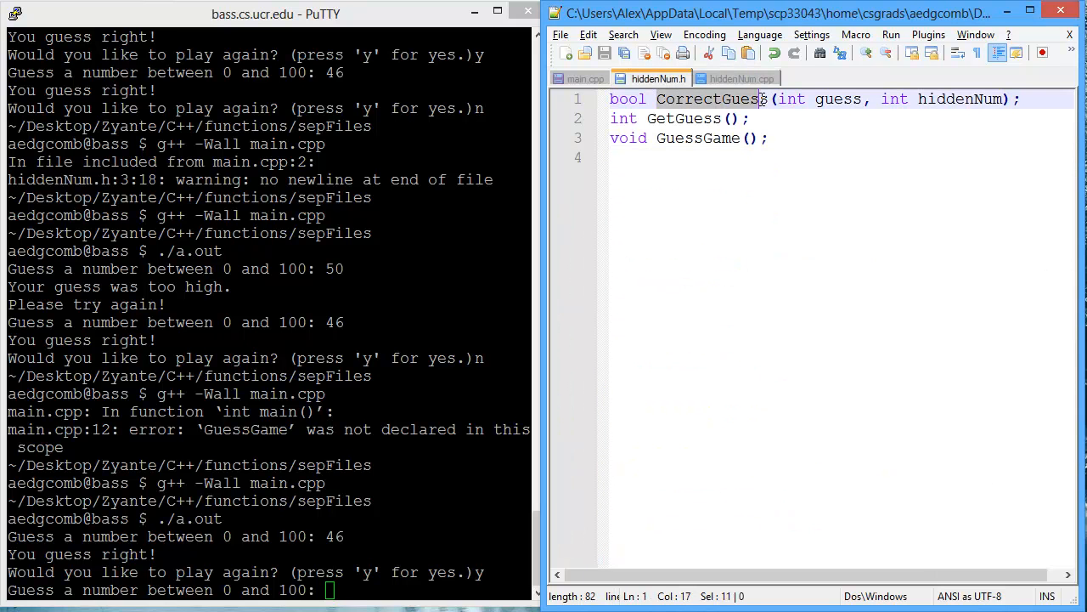
{"action": "left_click", "coordinate": [739, 79]}
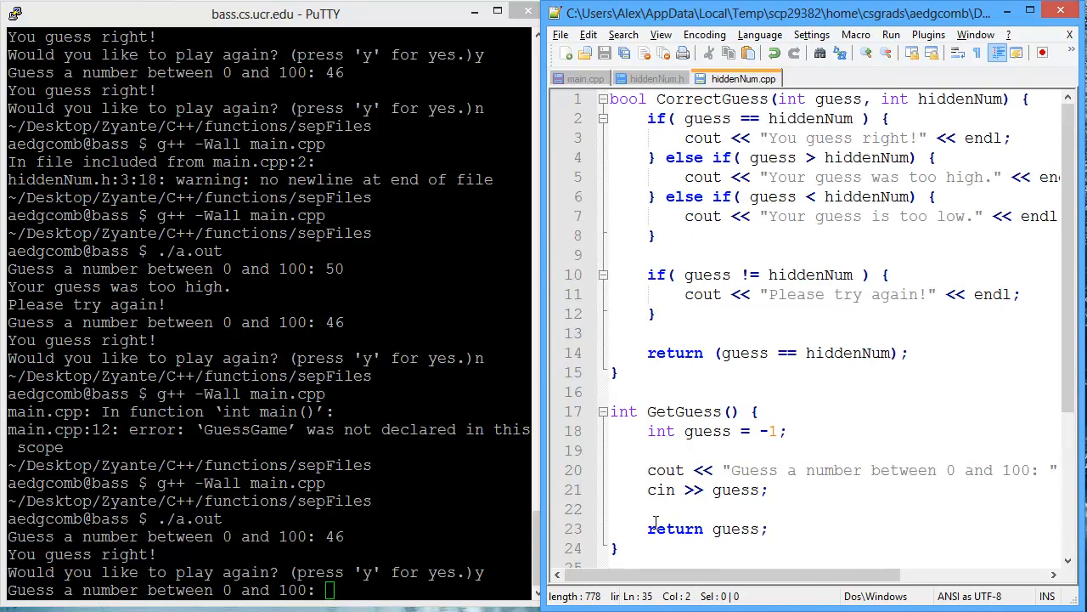
{"action": "left_click", "coordinate": [583, 78]}
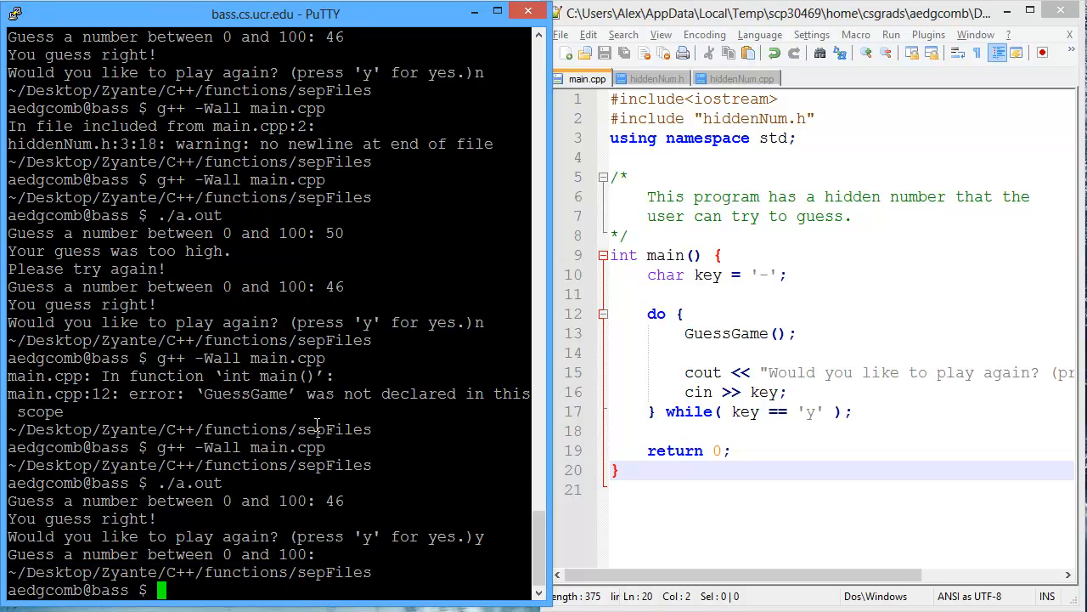
- Run g++ -Wall main.cpp alone and trace the undefined reference to GuessGame across the three files
{"action": "type", "text": "g++ -Wall main.cpp"}
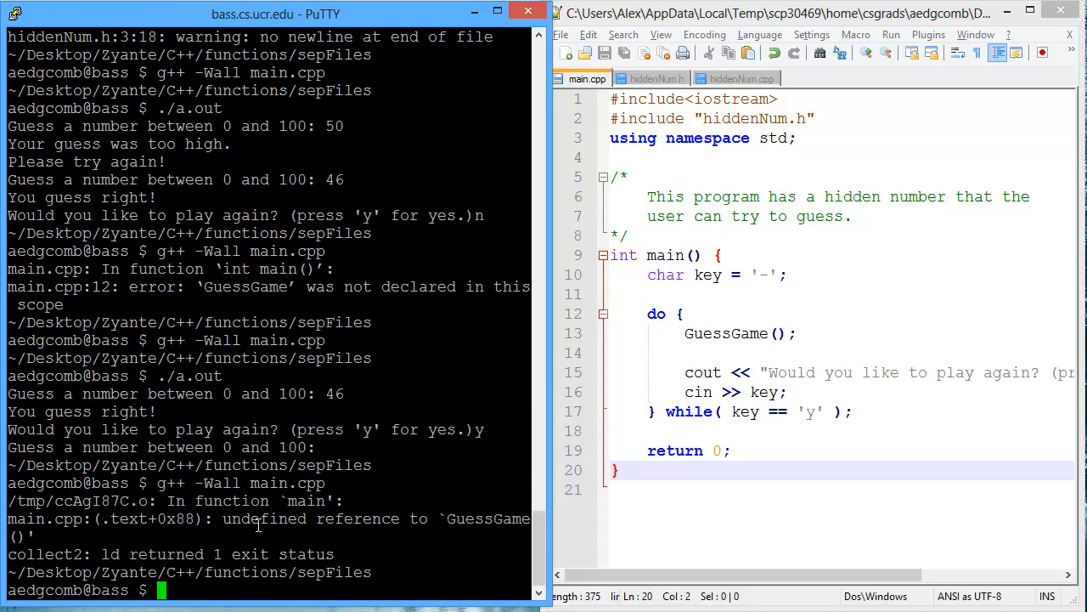
{"action": "double_click", "coordinate": [44, 519]}
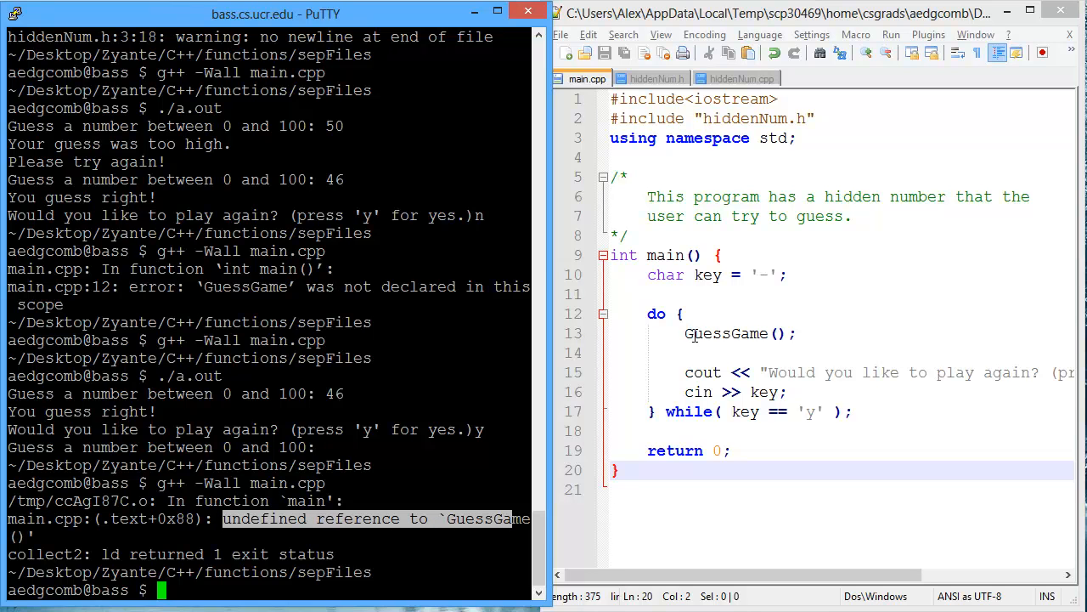
{"action": "double_click", "coordinate": [726, 333]}
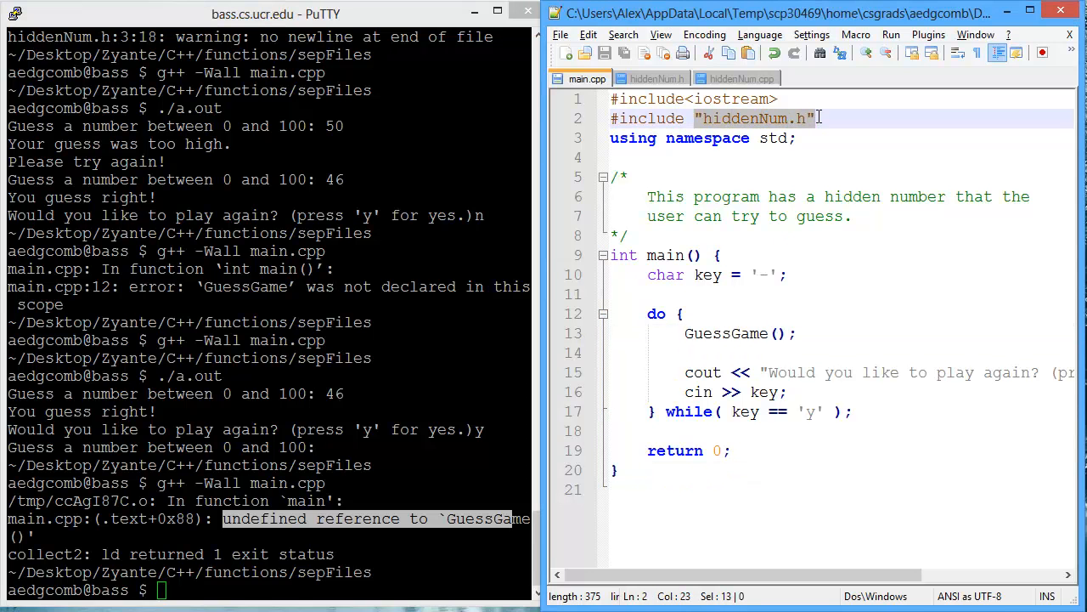
{"action": "left_click", "coordinate": [655, 78]}
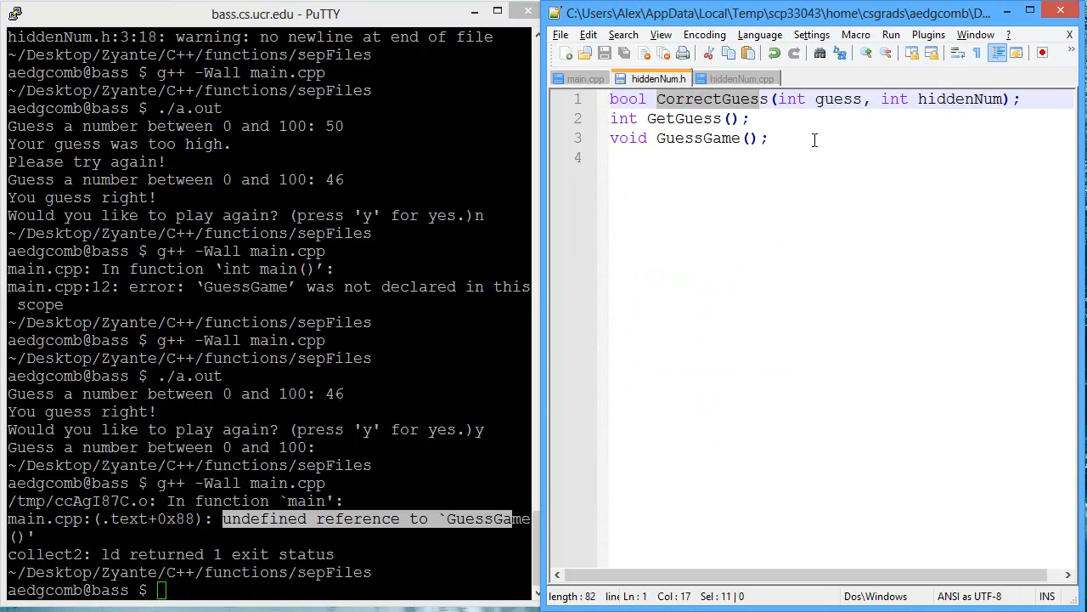
{"action": "left_click", "coordinate": [741, 78]}
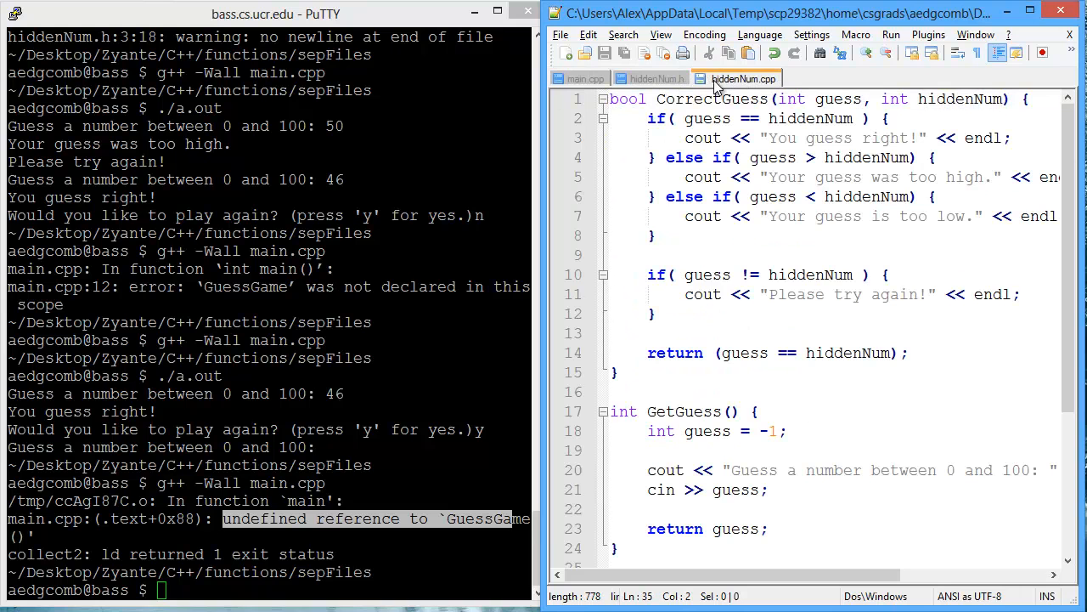
{"action": "mouse_move", "coordinate": [744, 78]}
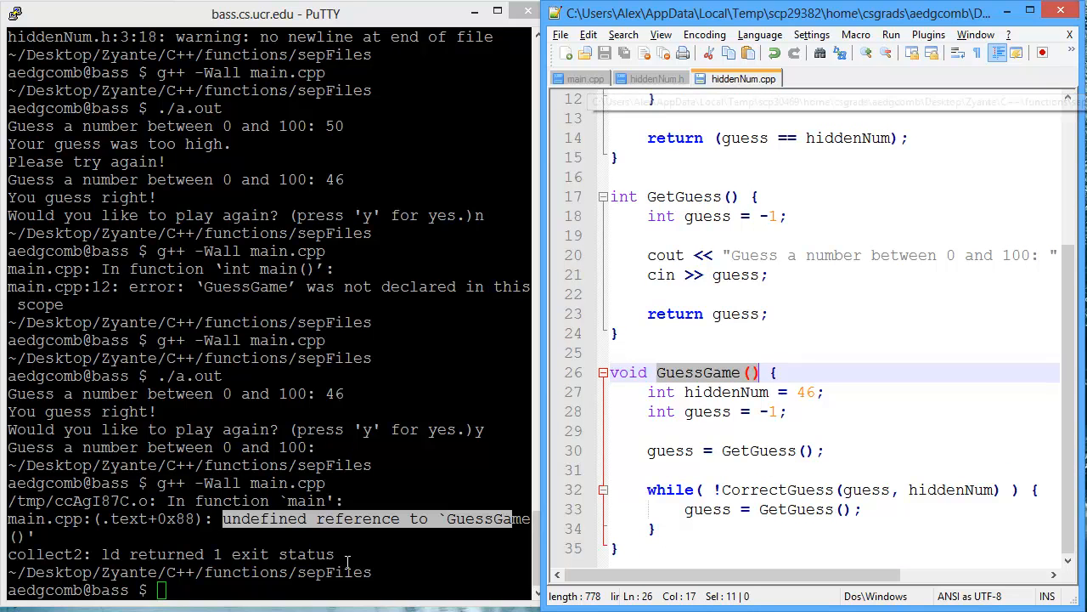
- Compile main.cpp with hiddenNum.cpp and read the undeclared cout, endl and cin errors
{"action": "type", "text": "g++ -Wall main.cpp"}
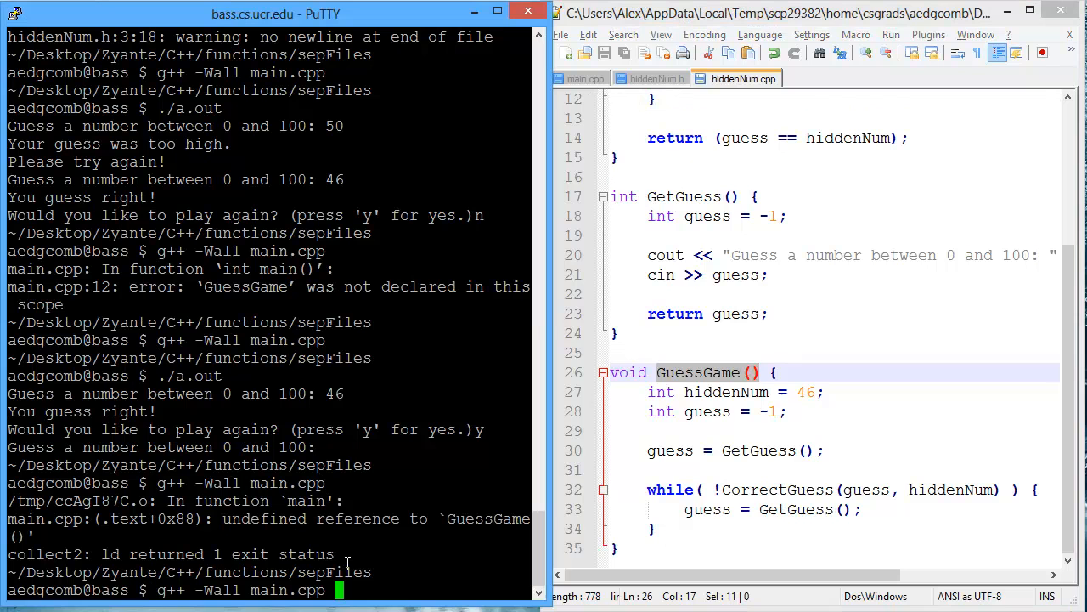
{"action": "type", "text": "hiddenNum.cpp"}
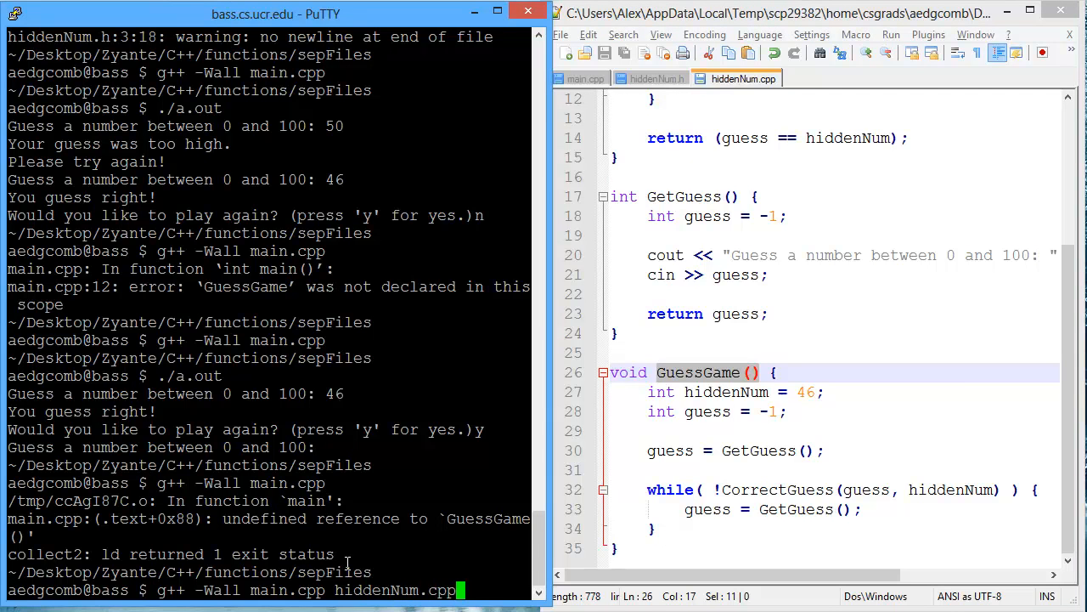
{"action": "key", "text": "Return"}
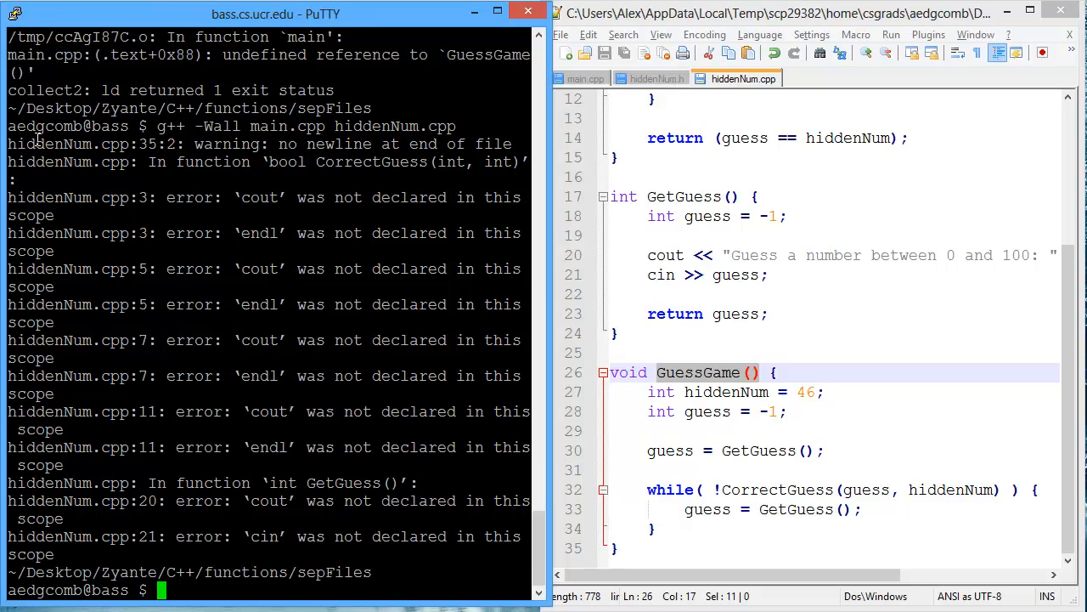
{"action": "double_click", "coordinate": [65, 143]}
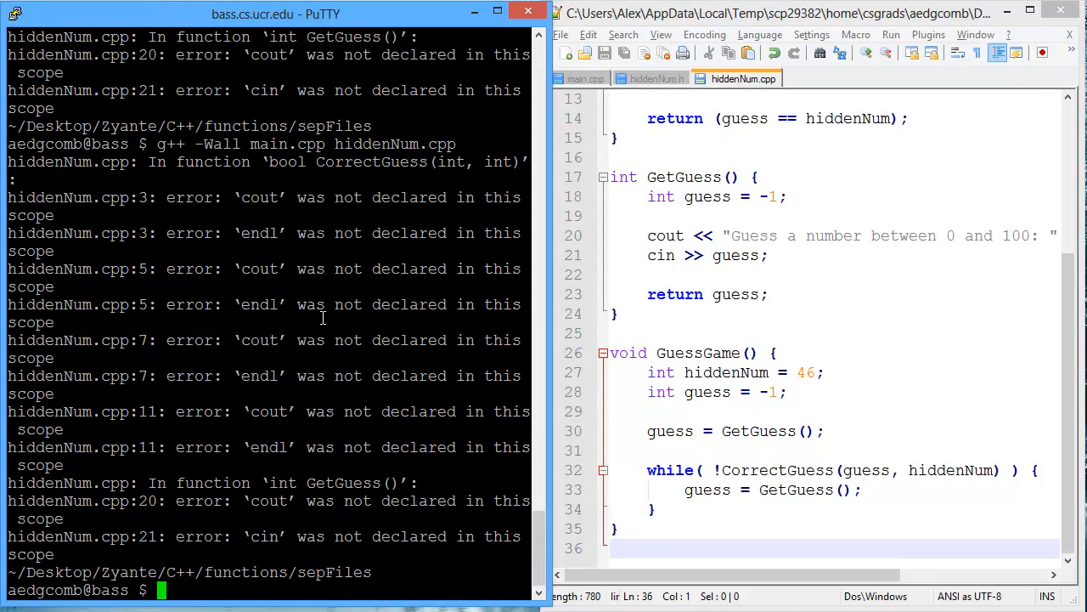
{"action": "mouse_move", "coordinate": [99, 197]}
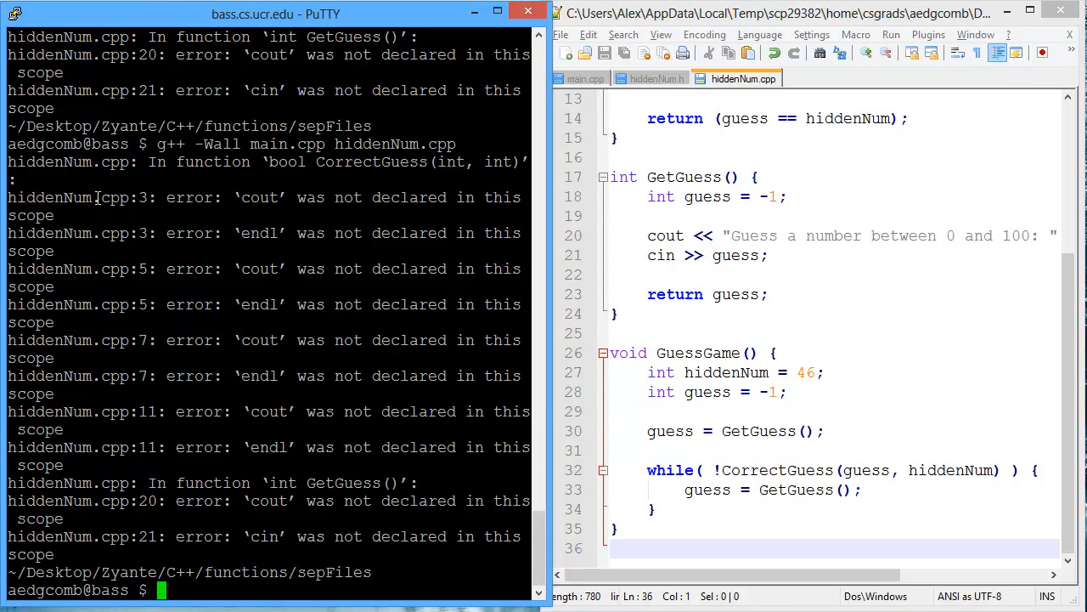
- Mark cout in the errors and insert a blank first line at the top of hiddenNum.cpp
{"action": "double_click", "coordinate": [68, 197]}
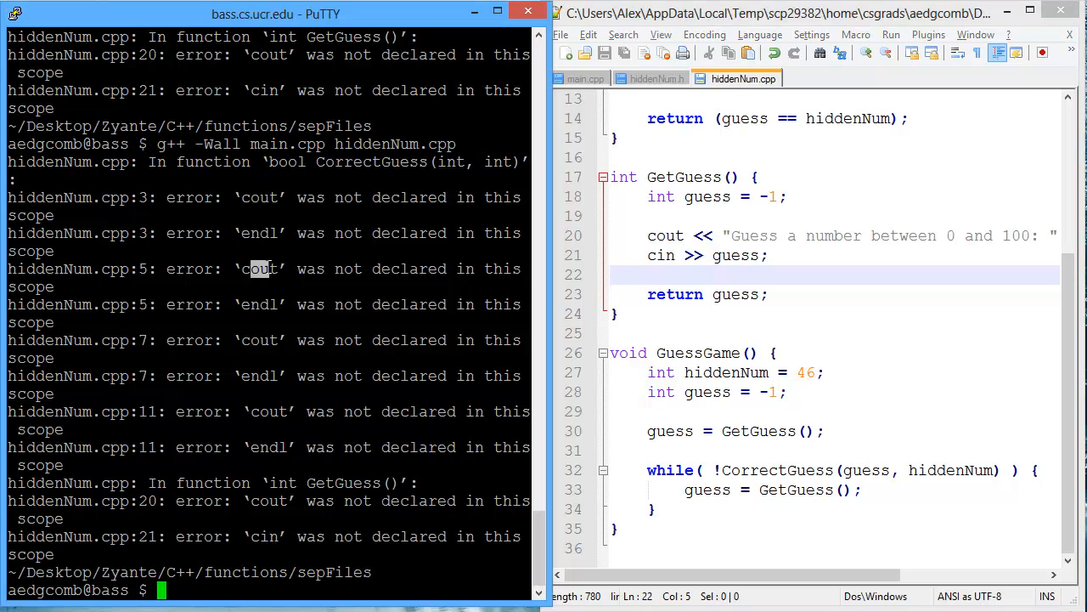
{"action": "scroll", "scroll_direction": "up", "scroll_amount": 3}
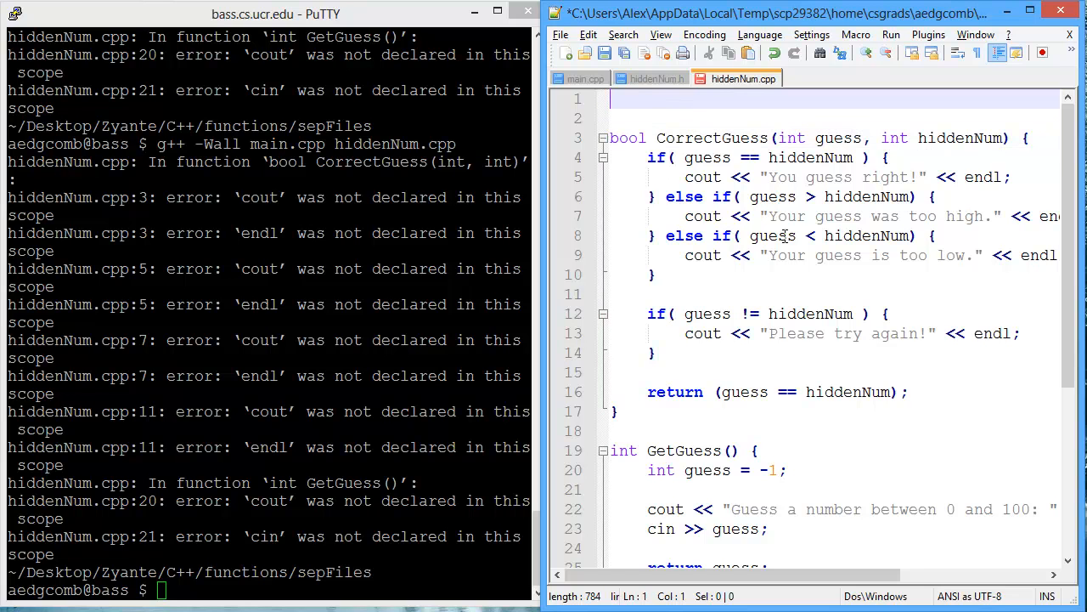
- Begin hiddenNum.cpp with #include<iostream> and using namespace std;
{"action": "type", "text": "#include<io"}
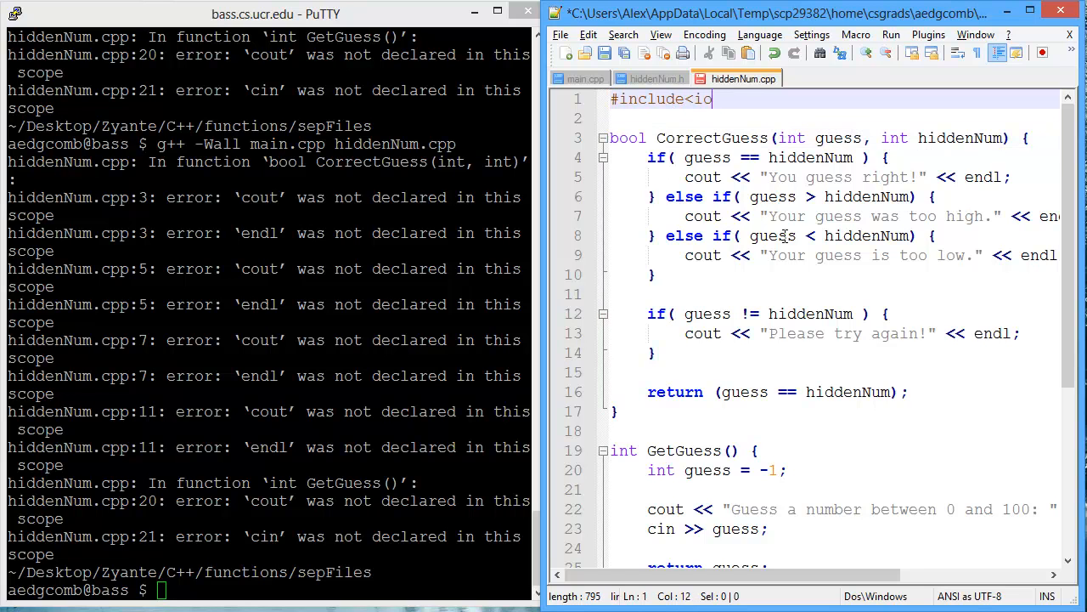
{"action": "type", "text": "stream>"}
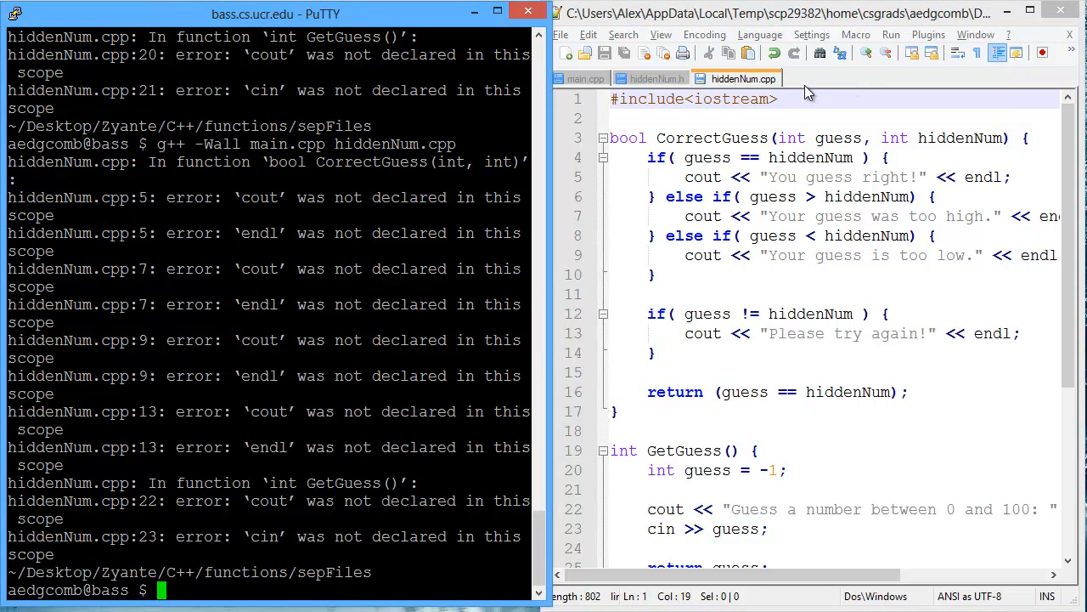
{"action": "type", "text": "using namespace std;"}
{"action": "type", "text": "g++ -Wall main.cpp hiddenNum.cpp"}
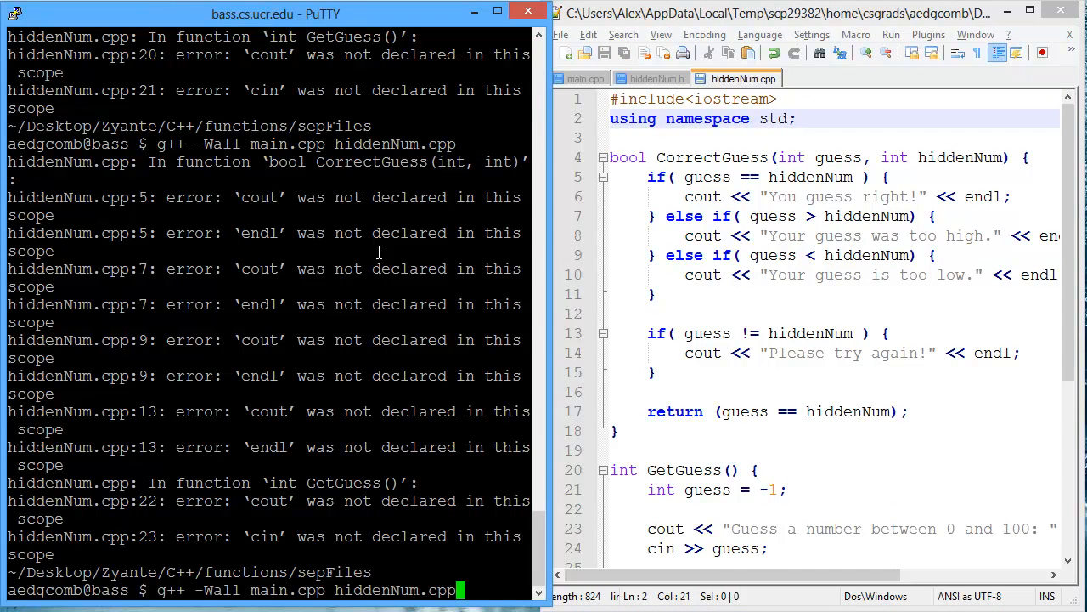
- Recompile main.cpp with hiddenNum.cpp cleanly, run ./a.out, guess 50, 40, 46 and answer n
{"action": "key", "text": "Return"}
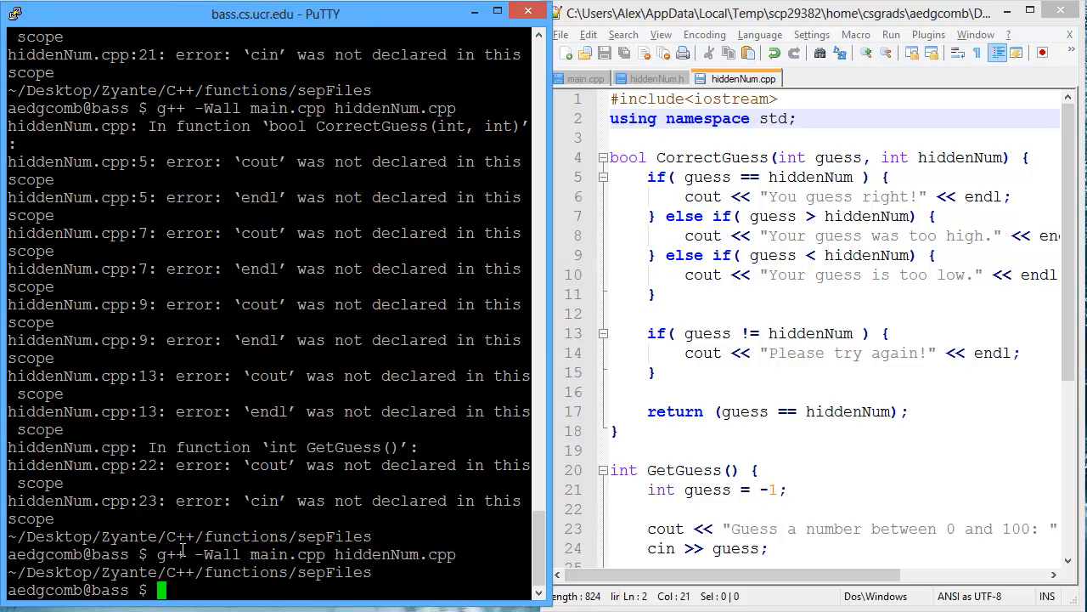
{"action": "mouse_move", "coordinate": [404, 392]}
{"action": "type", "text": "./a.out"}
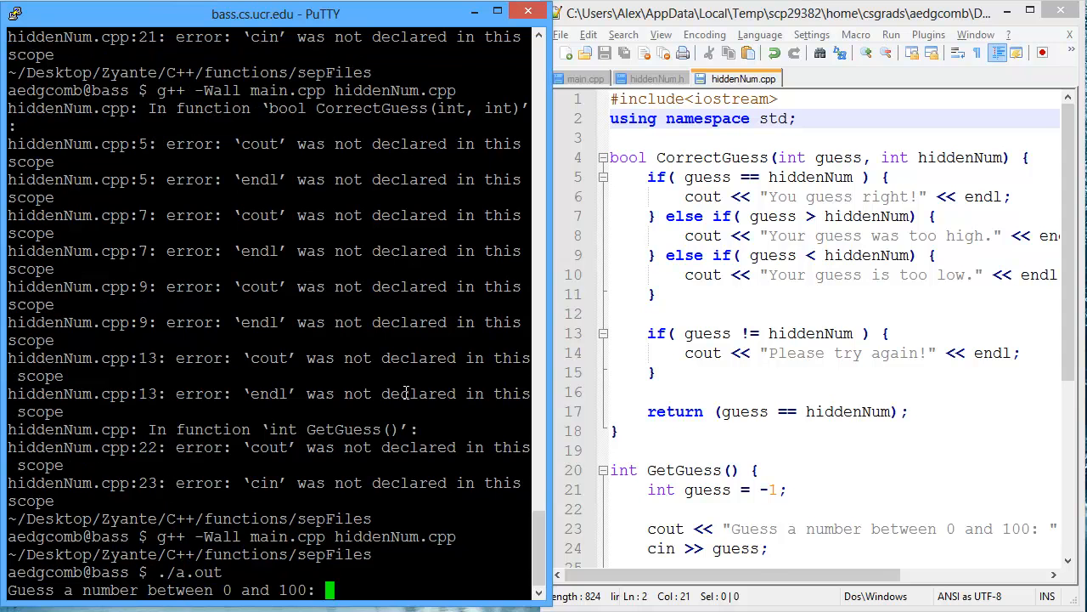
{"action": "type", "text": "50"}
{"action": "type", "text": "46"}
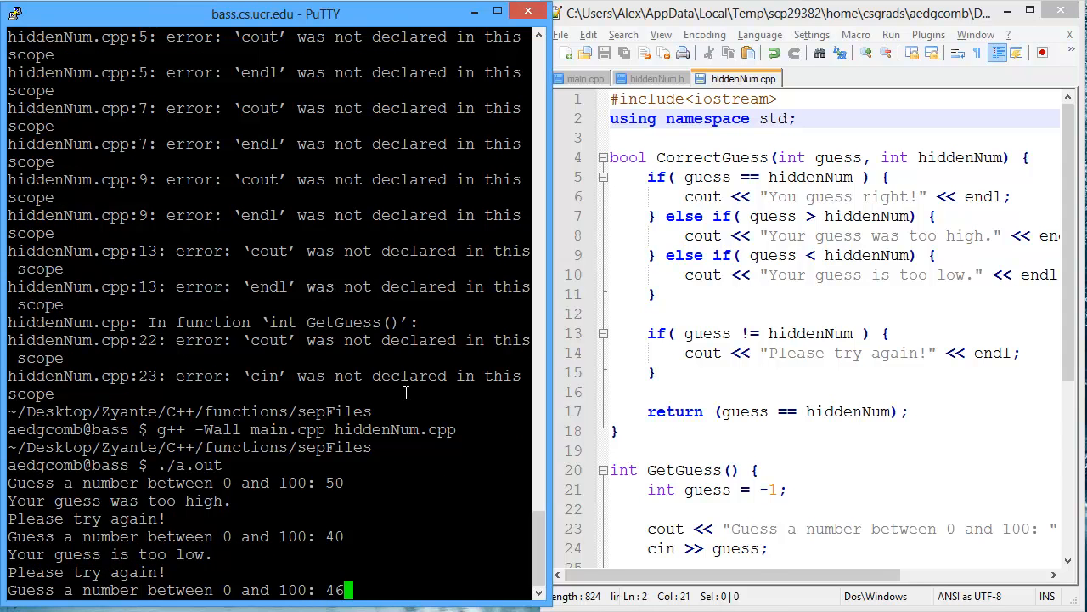
{"action": "key", "text": "Return"}
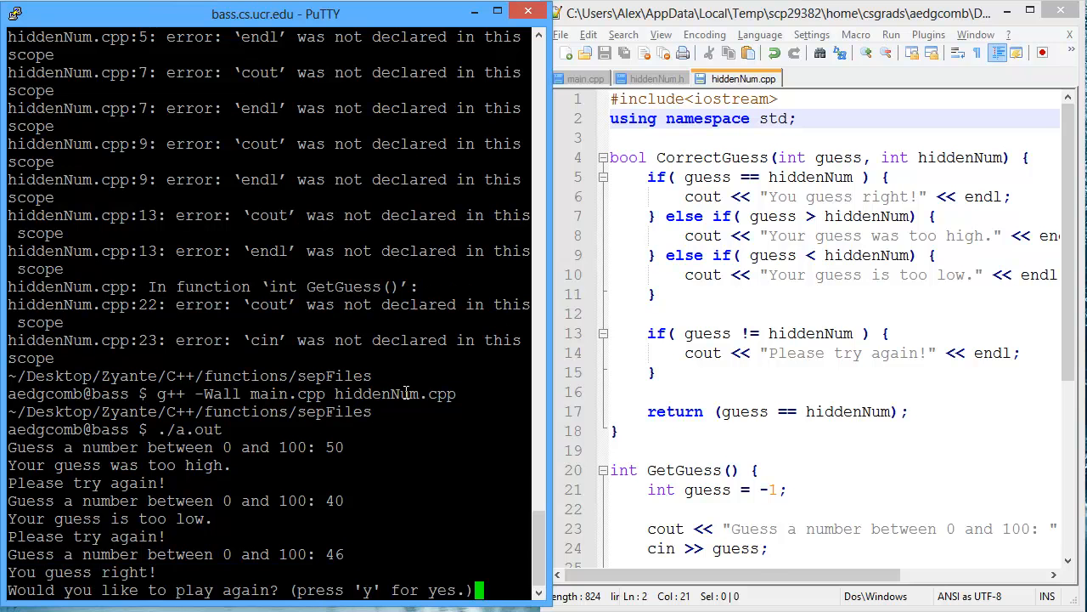
{"action": "type", "text": "n"}
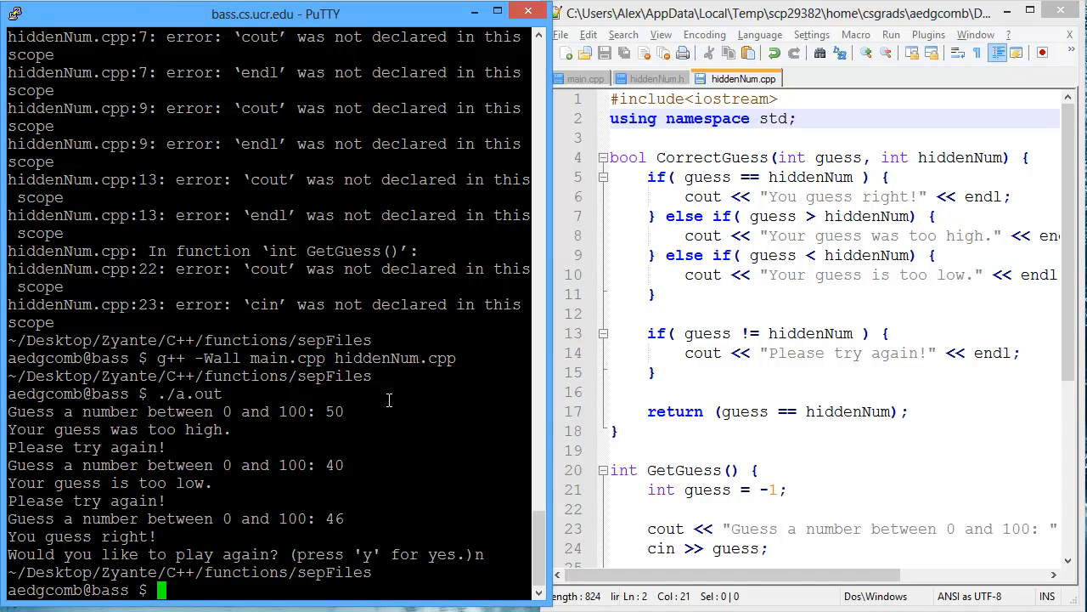
{"action": "left_click", "coordinate": [658, 78]}
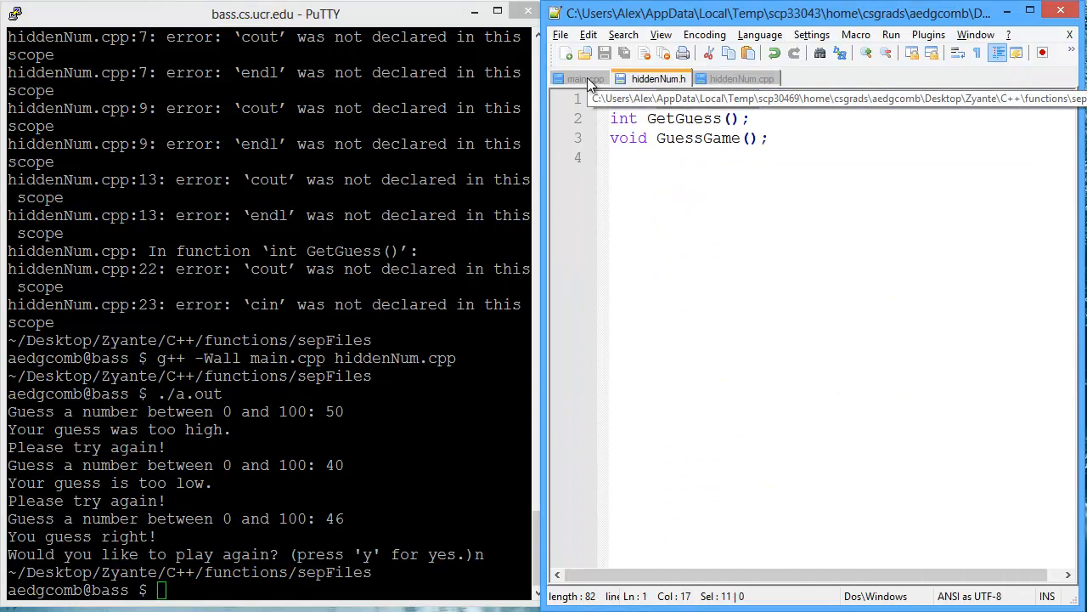
- Review hiddenNum.cpp's definitions, hiddenNum.h's three prototypes and main.cpp, ending on main.cpp
{"action": "left_click", "coordinate": [734, 78]}
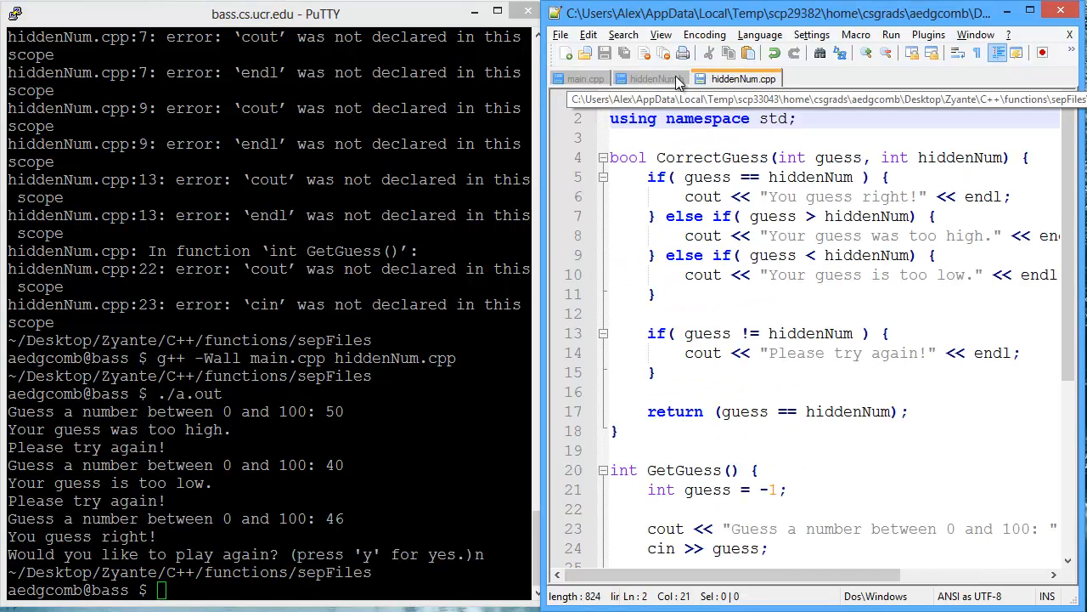
{"action": "left_click", "coordinate": [584, 78]}
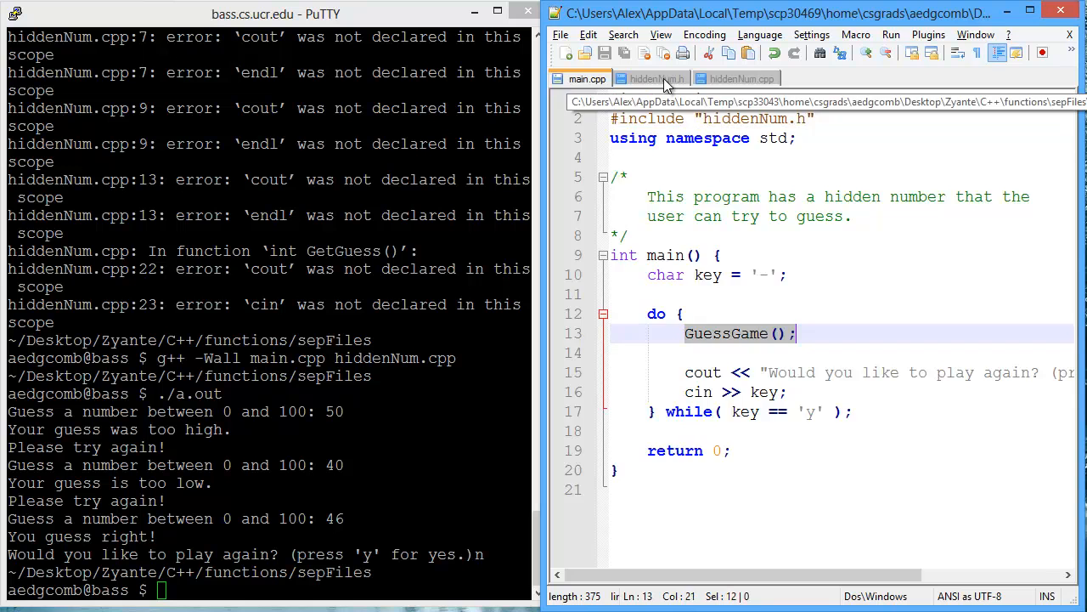
{"action": "left_click", "coordinate": [656, 79]}
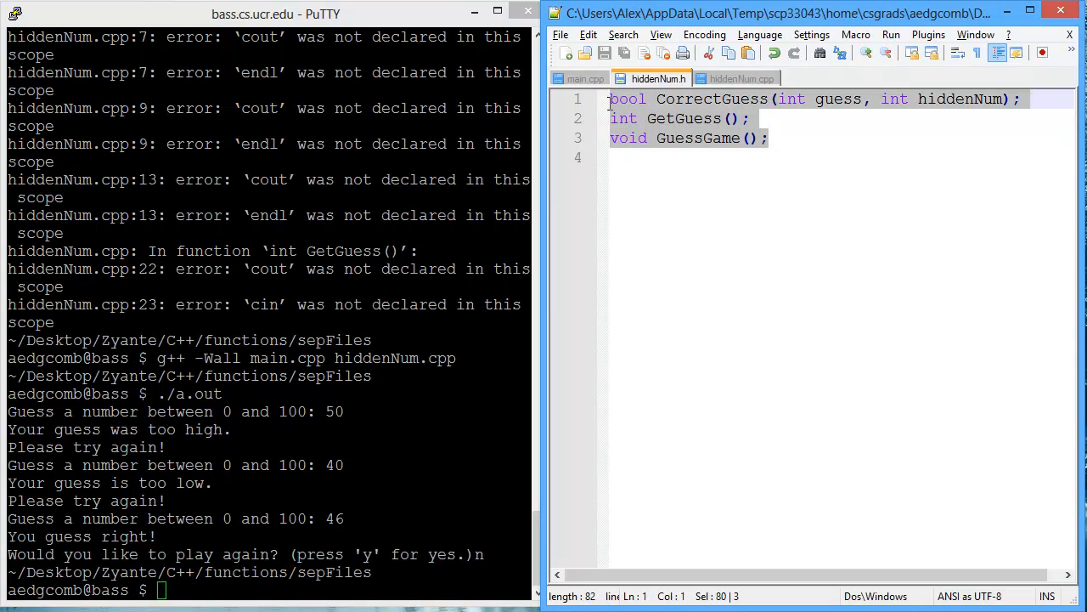
{"action": "left_click", "coordinate": [739, 78]}
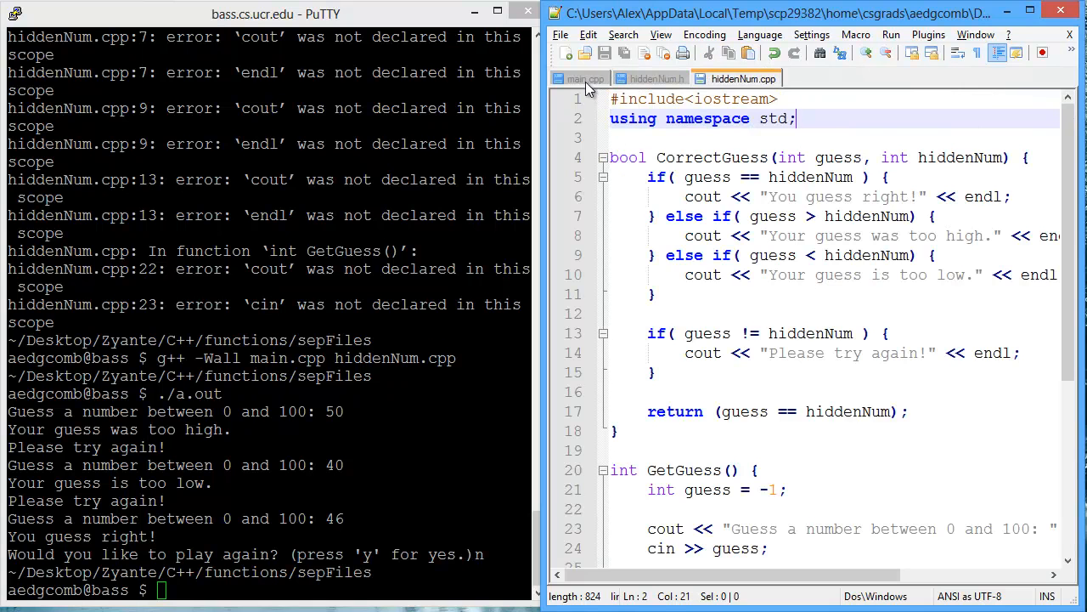
{"action": "left_click", "coordinate": [586, 79]}
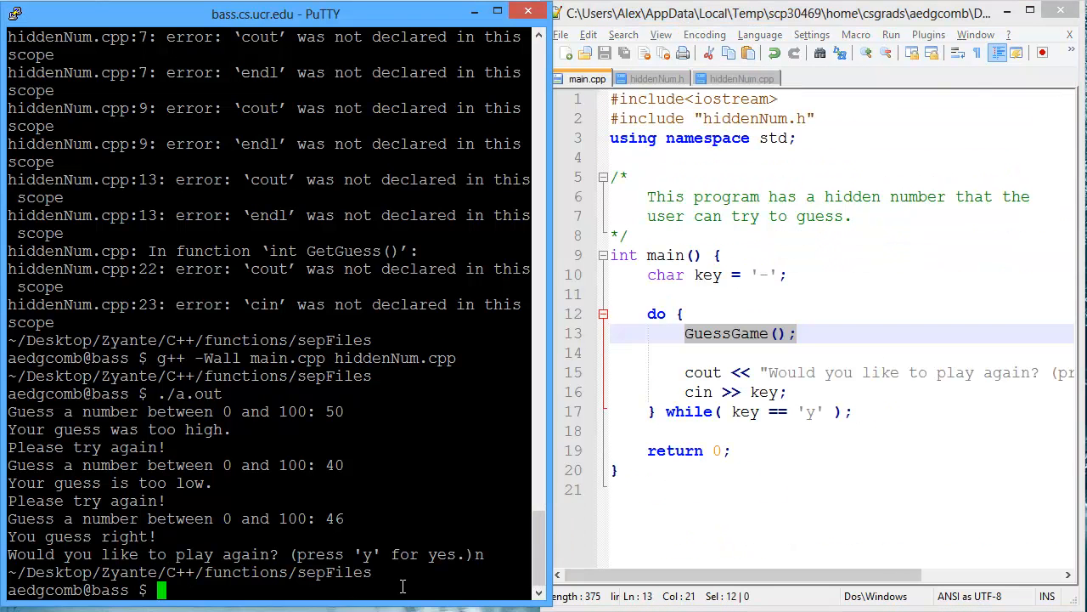
- Enter g++ -Wall main.cpp hiddenNum.cpp at the prompt and highlight hiddenNum.cpp within it
{"action": "type", "text": "g++ -Wall main.cpp hiddenNum.cpp"}
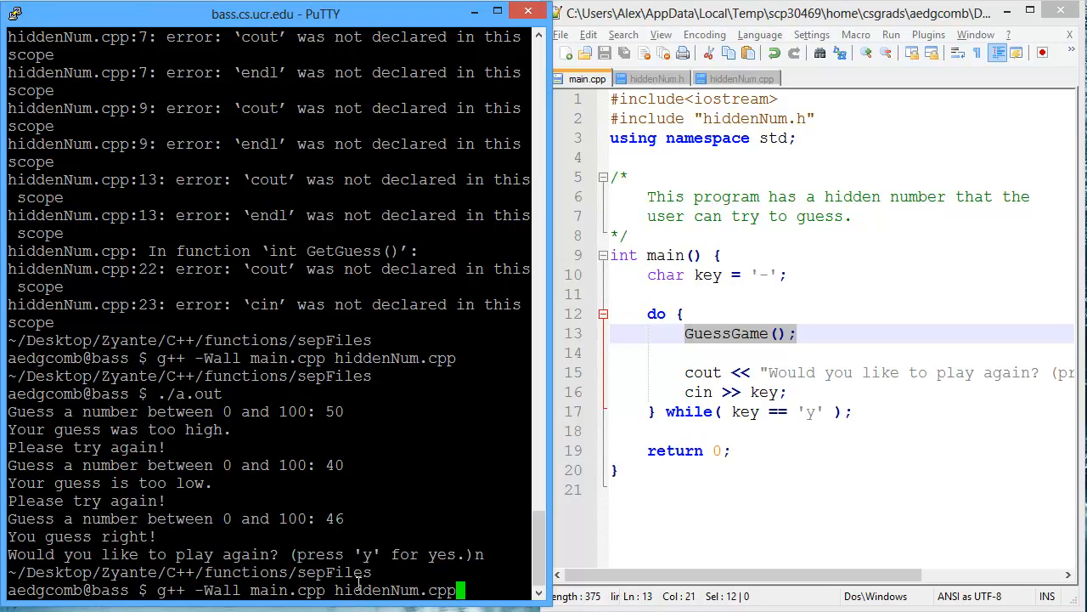
{"action": "double_click", "coordinate": [285, 590]}
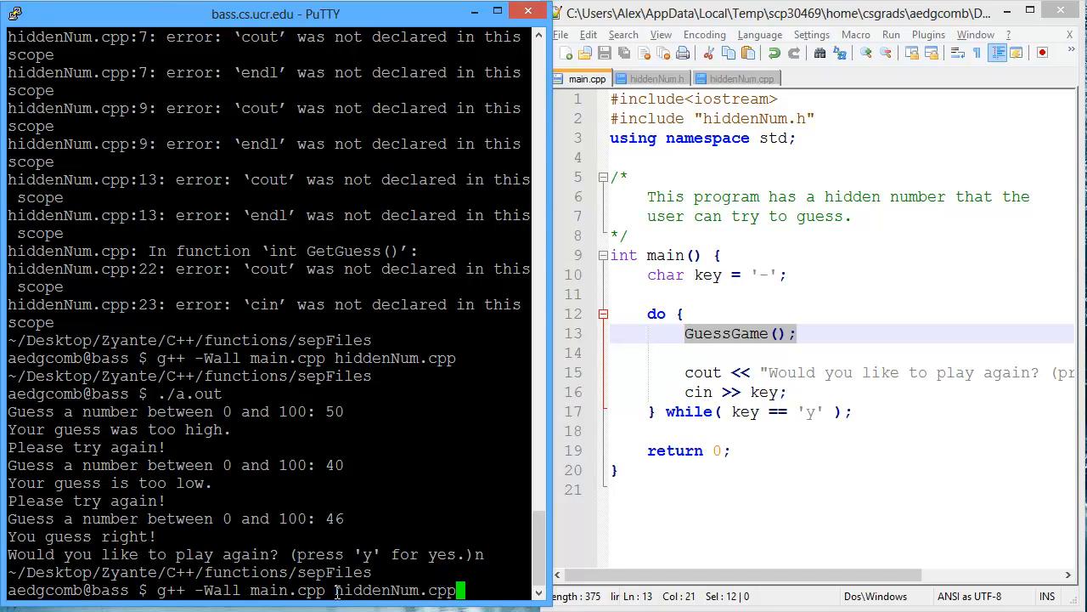
{"action": "double_click", "coordinate": [394, 590]}
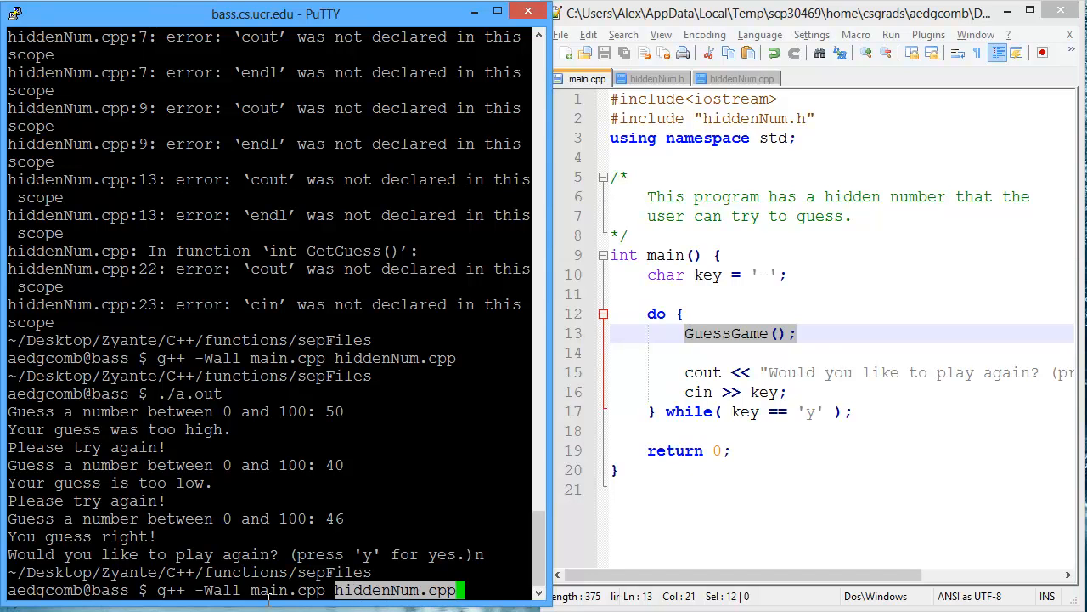